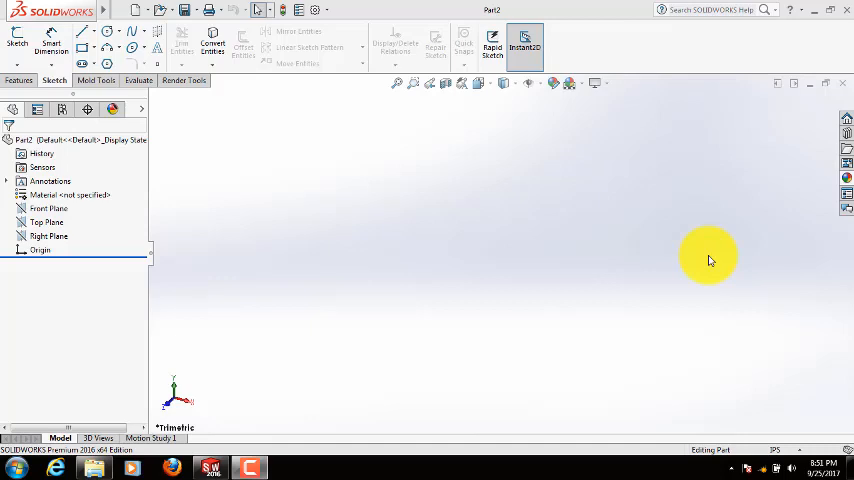
{"action": "mouse_move", "coordinate": [436, 248]}
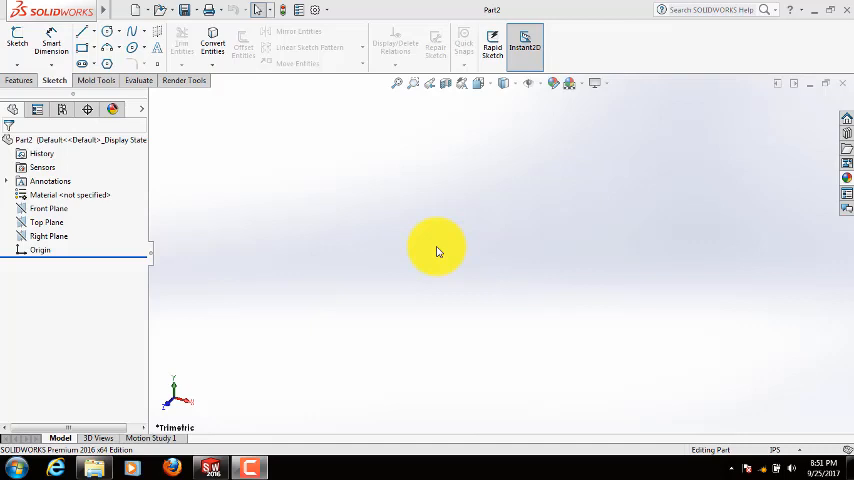
{"action": "mouse_move", "coordinate": [402, 212]}
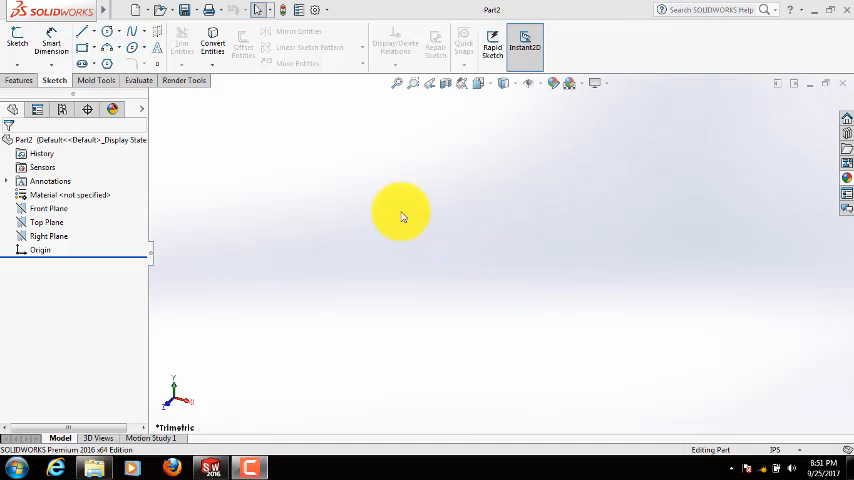
{"action": "mouse_move", "coordinate": [256, 186]}
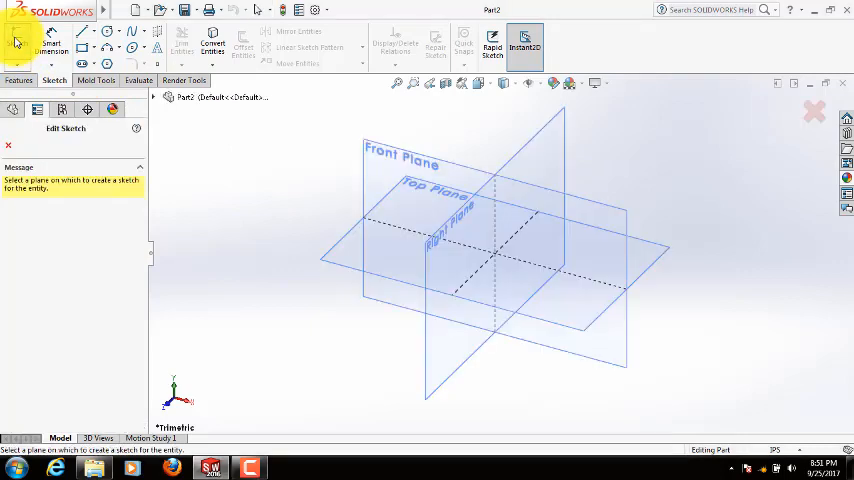
{"action": "mouse_move", "coordinate": [420, 290]}
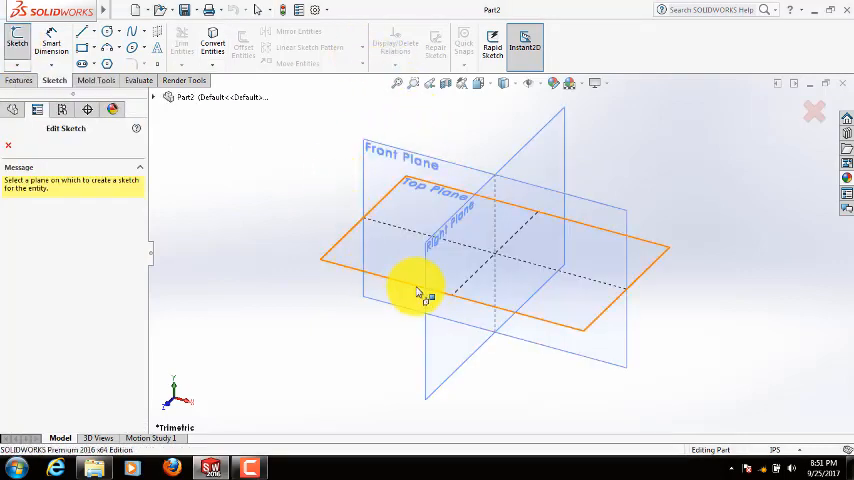
Step: Draw a tall corner rectangle on the Top Plane, just right of the origin
{"action": "left_click", "coordinate": [430, 240]}
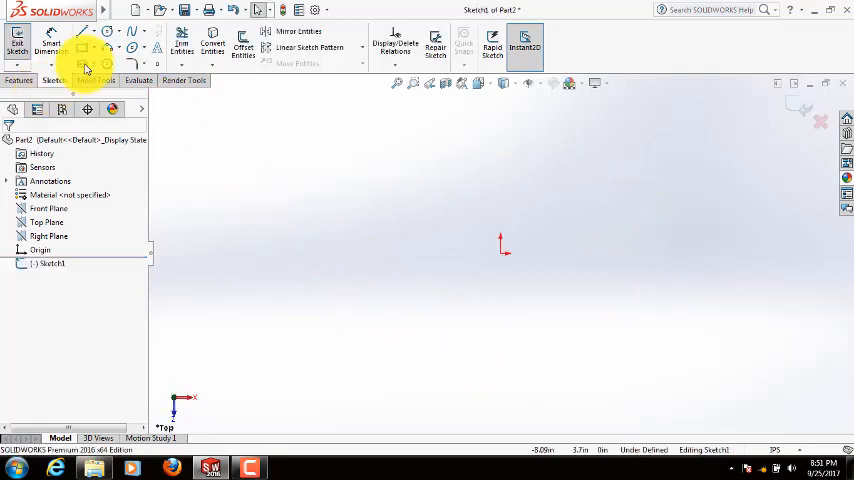
{"action": "left_click", "coordinate": [84, 64]}
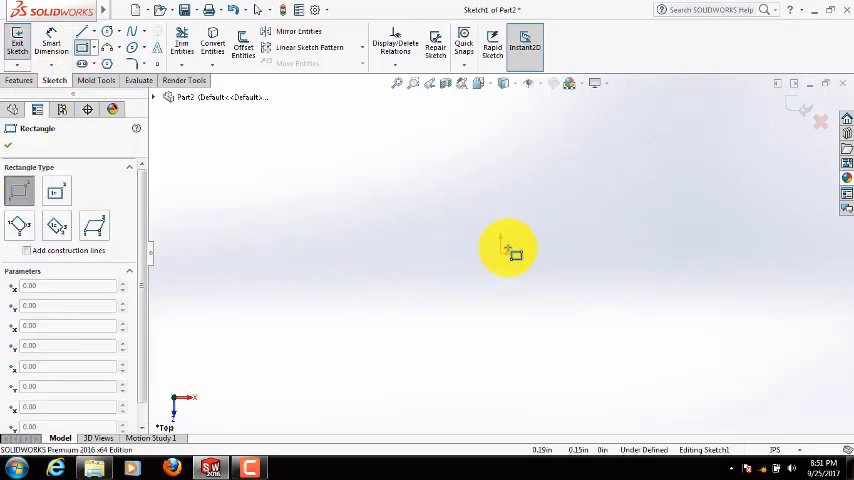
{"action": "left_click_drag", "start_coordinate": [504, 250], "coordinate": [544, 120]}
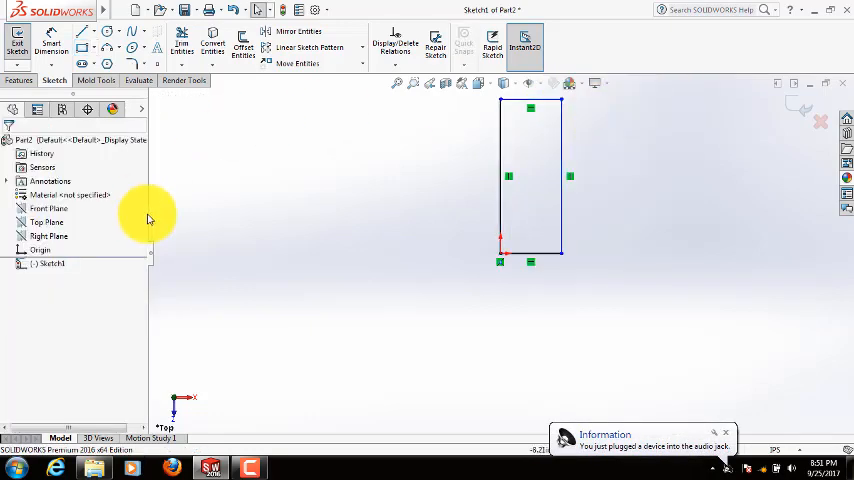
Step: Extrude the rectangle into a solid base block and select its top face
{"action": "left_click", "coordinate": [20, 80]}
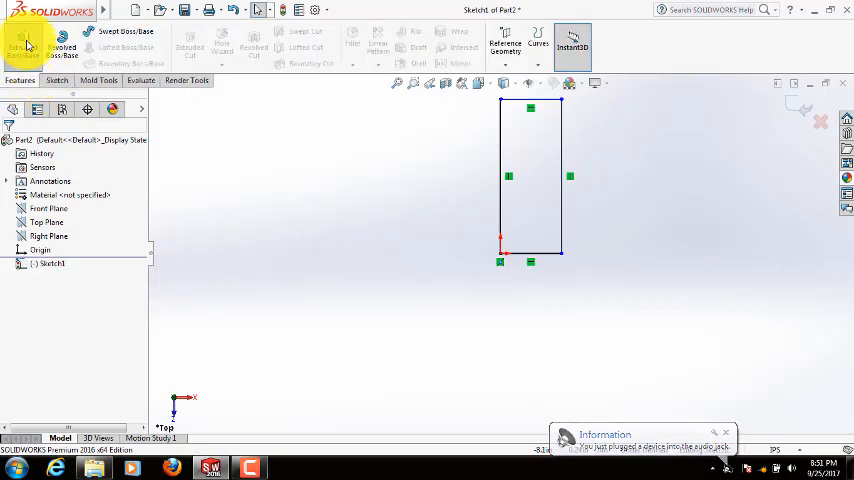
{"action": "left_click", "coordinate": [22, 44]}
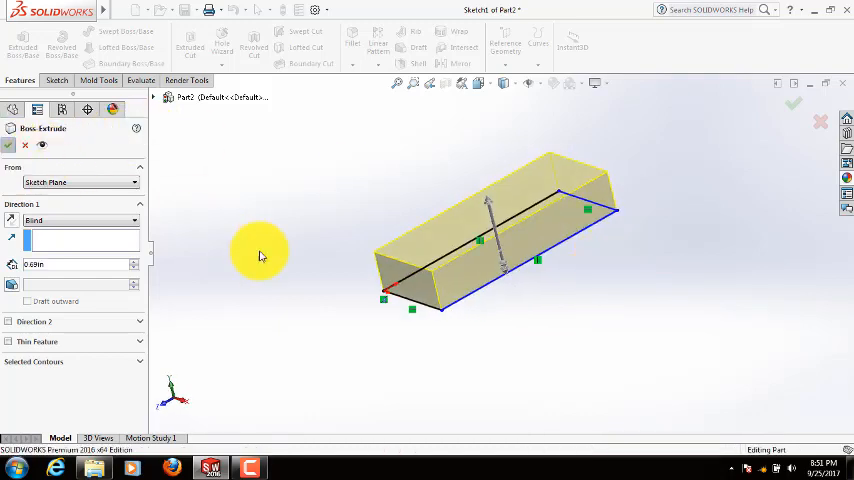
{"action": "left_click", "coordinate": [792, 104]}
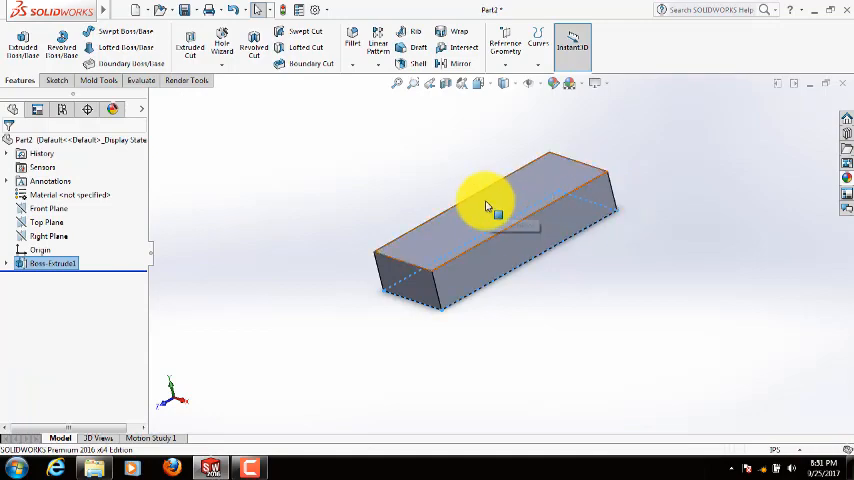
{"action": "left_click", "coordinate": [490, 200]}
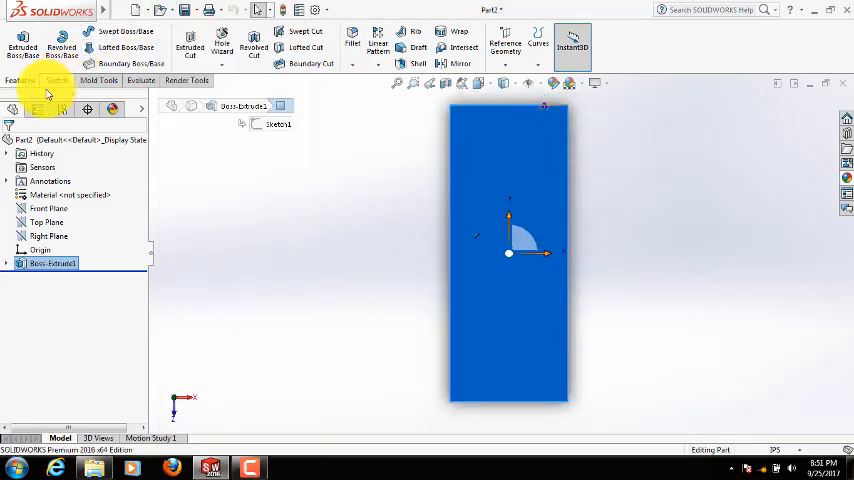
Step: Start a sketch on the top face with a midpoint line across it
{"action": "left_click", "coordinate": [54, 80]}
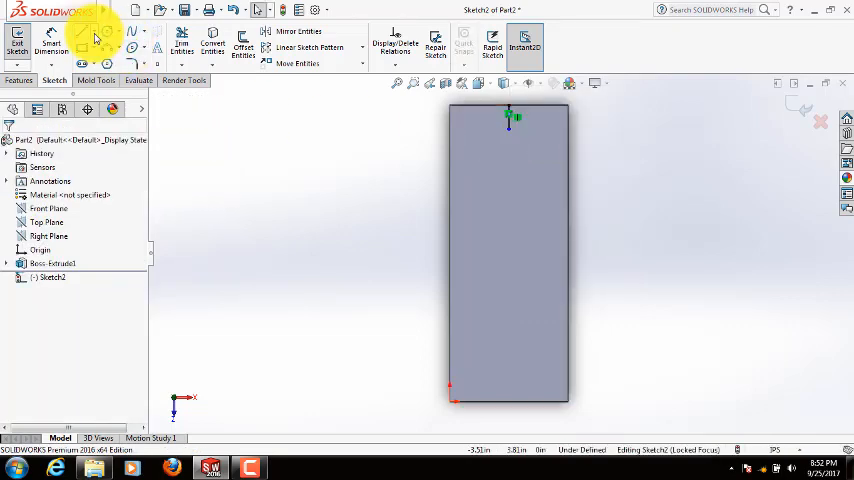
{"action": "left_click", "coordinate": [96, 36]}
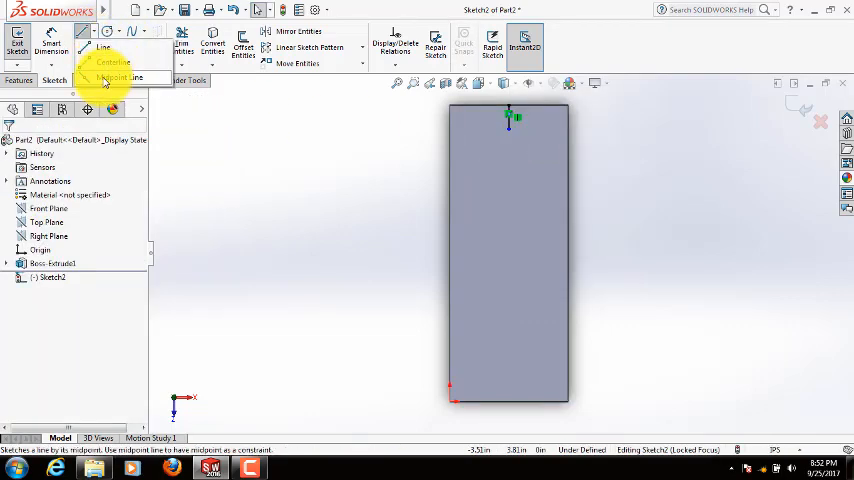
{"action": "left_click", "coordinate": [114, 80]}
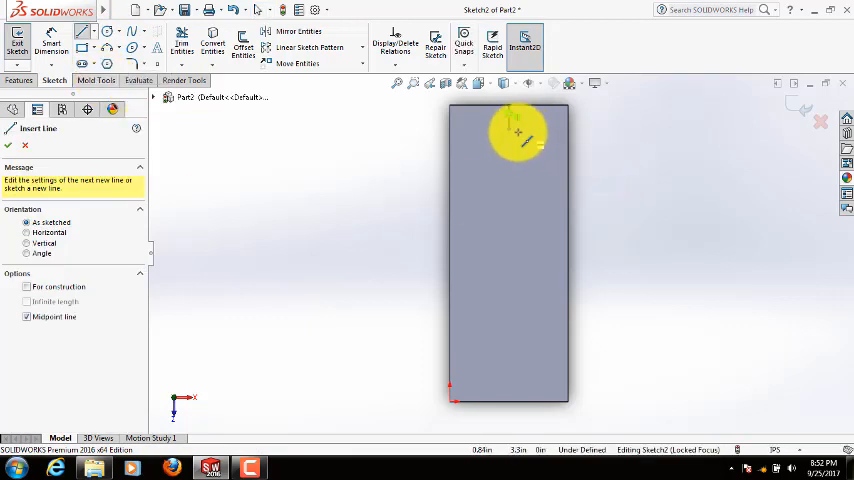
{"action": "left_click", "coordinate": [510, 120]}
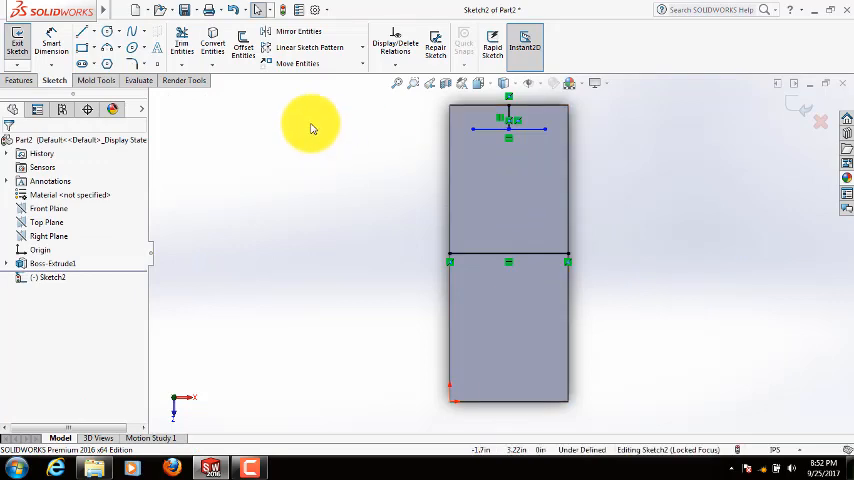
Step: Mirror the short top line about the middle line to the bottom of the face
{"action": "left_click", "coordinate": [298, 32]}
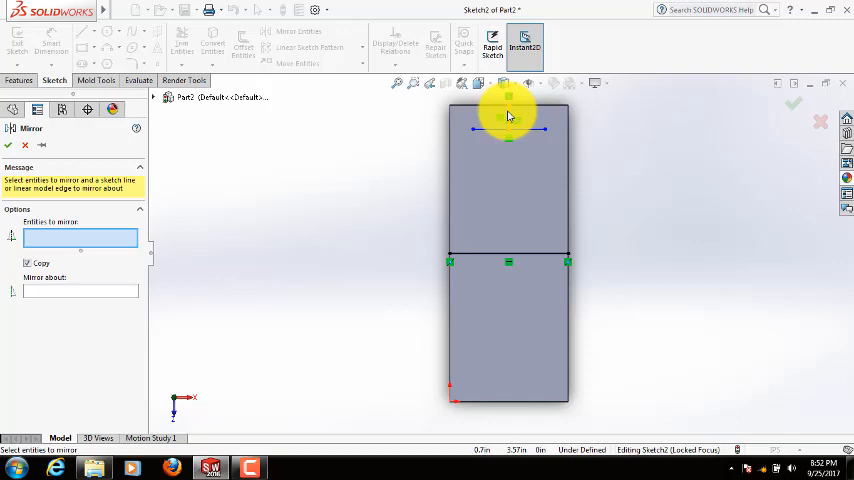
{"action": "left_click", "coordinate": [508, 128]}
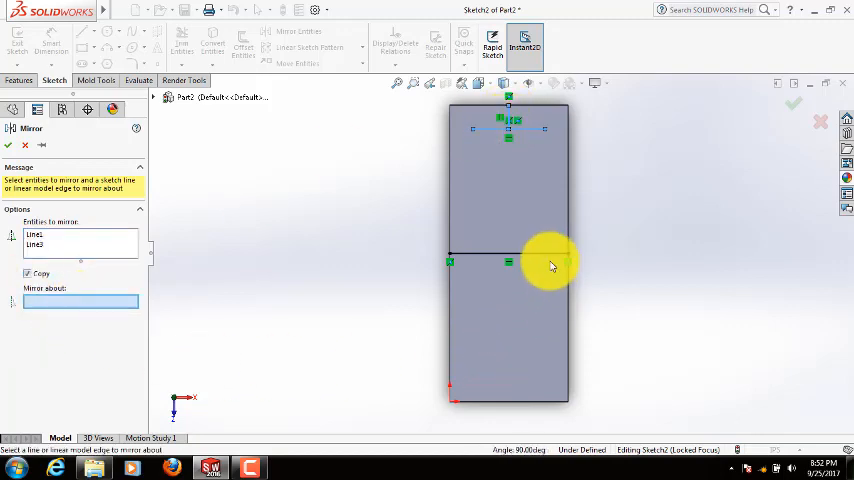
{"action": "left_click", "coordinate": [508, 260]}
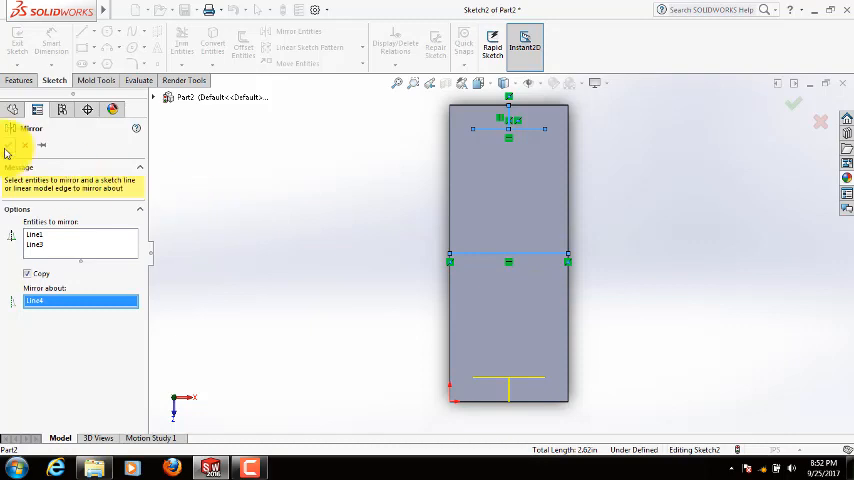
{"action": "left_click", "coordinate": [792, 104]}
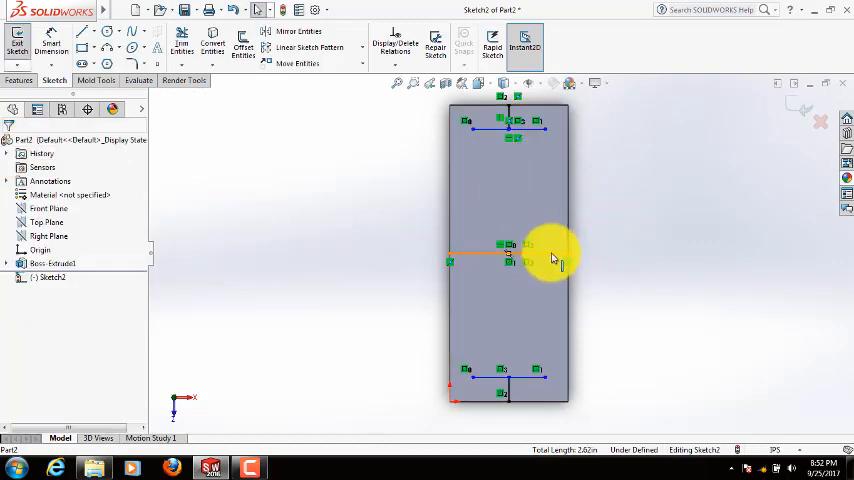
Step: Delete the middle axis line and the extra line near the top
{"action": "right_click", "coordinate": [552, 258]}
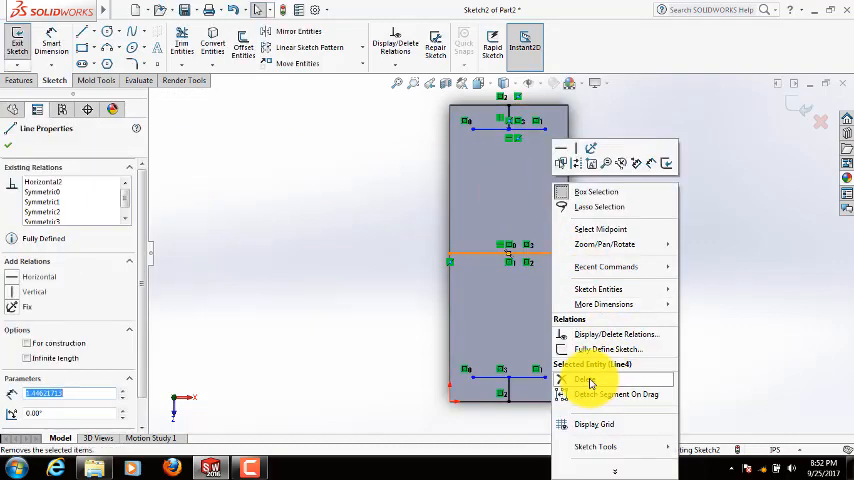
{"action": "left_click", "coordinate": [584, 380]}
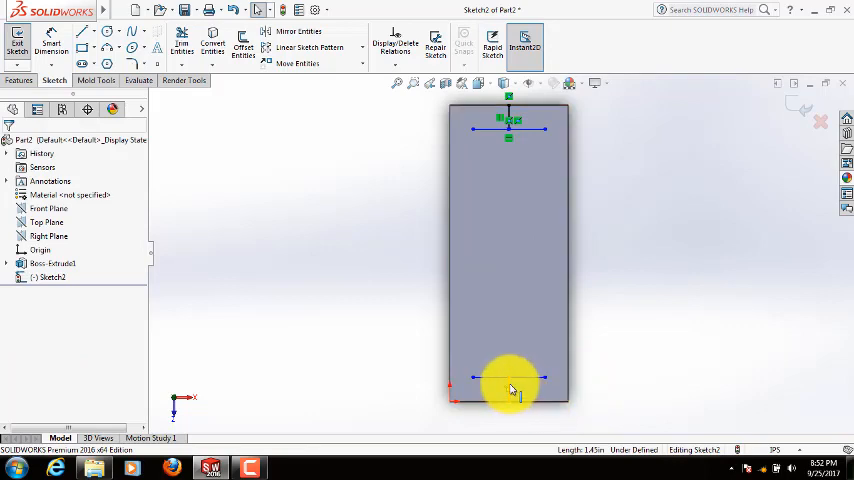
{"action": "right_click", "coordinate": [510, 382]}
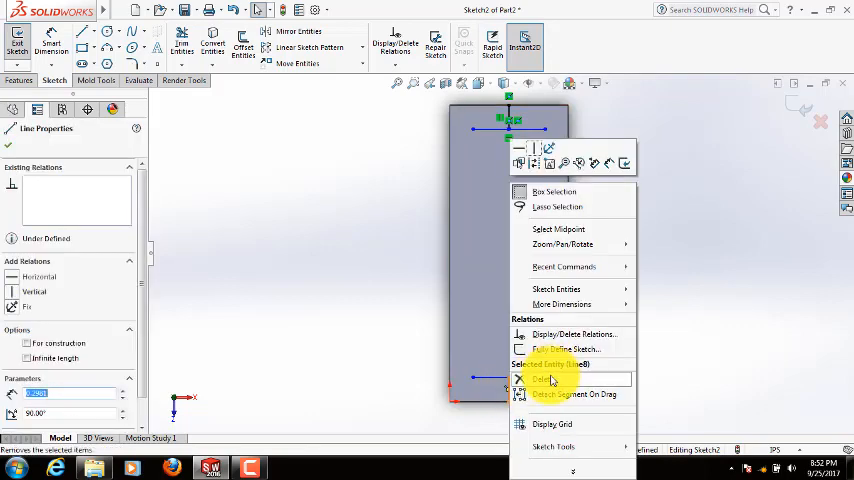
{"action": "left_click", "coordinate": [544, 380]}
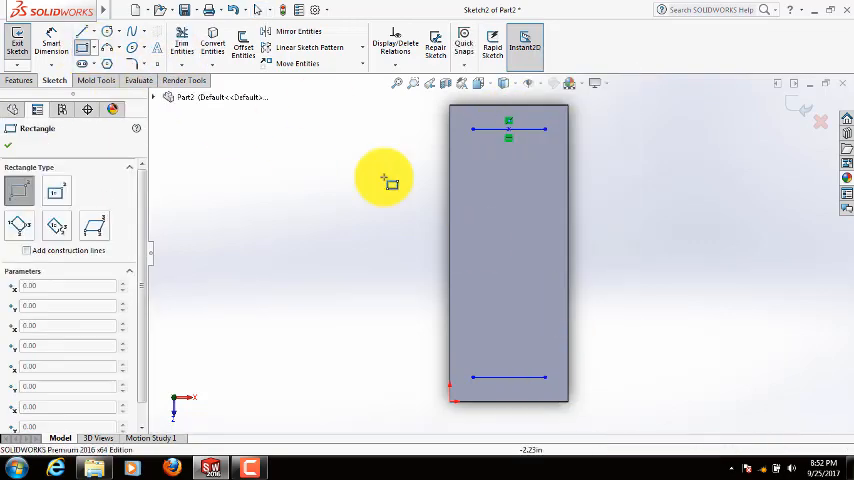
Step: Draw an inset rectangle within the top face and delete the short reference lines
{"action": "left_click_drag", "start_coordinate": [384, 180], "coordinate": [556, 378]}
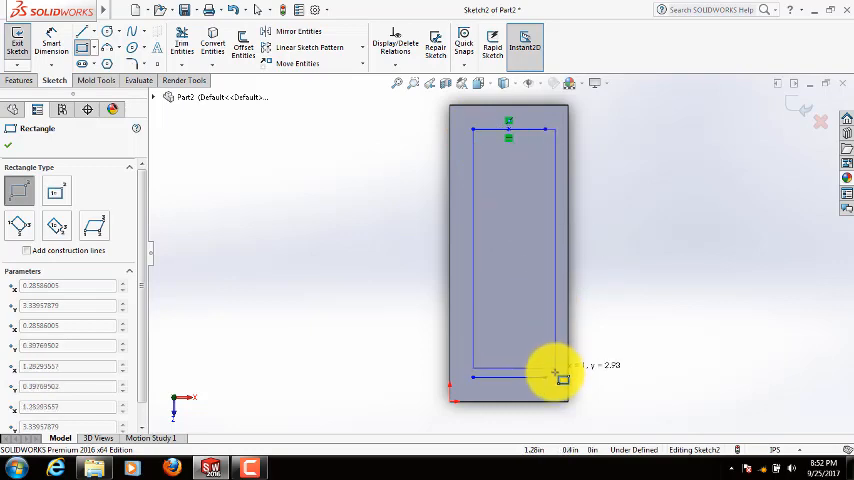
{"action": "right_click", "coordinate": [556, 376]}
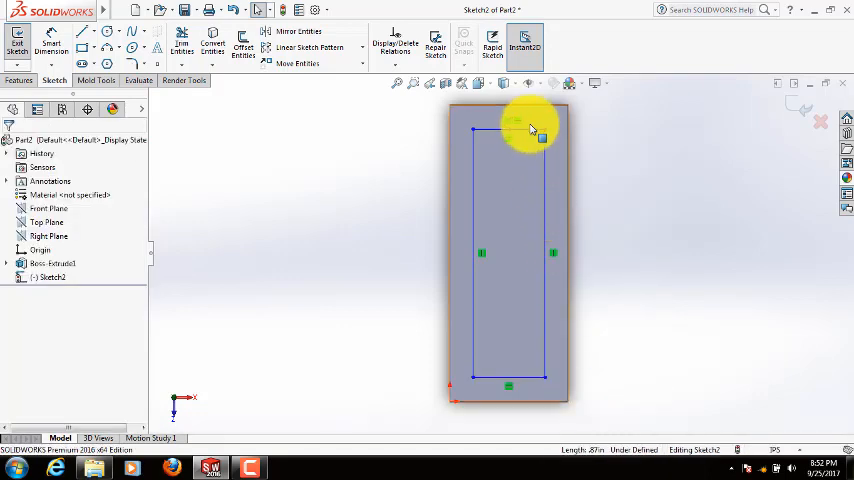
{"action": "right_click", "coordinate": [508, 128]}
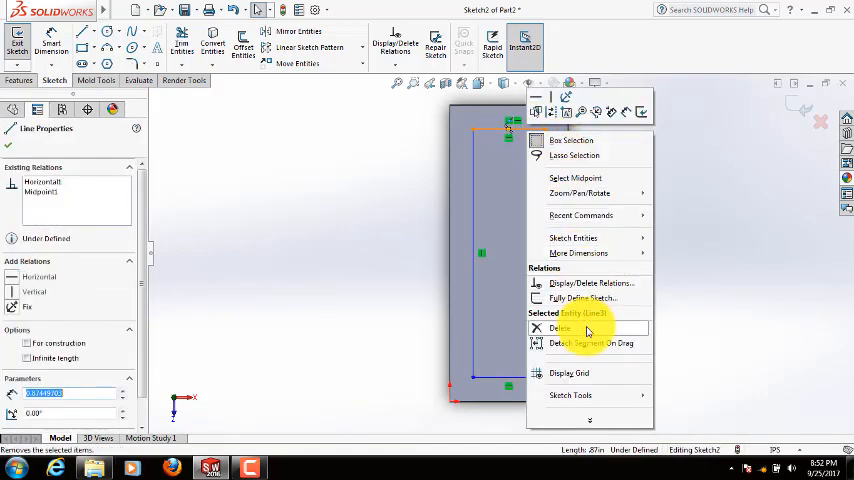
{"action": "left_click", "coordinate": [560, 328]}
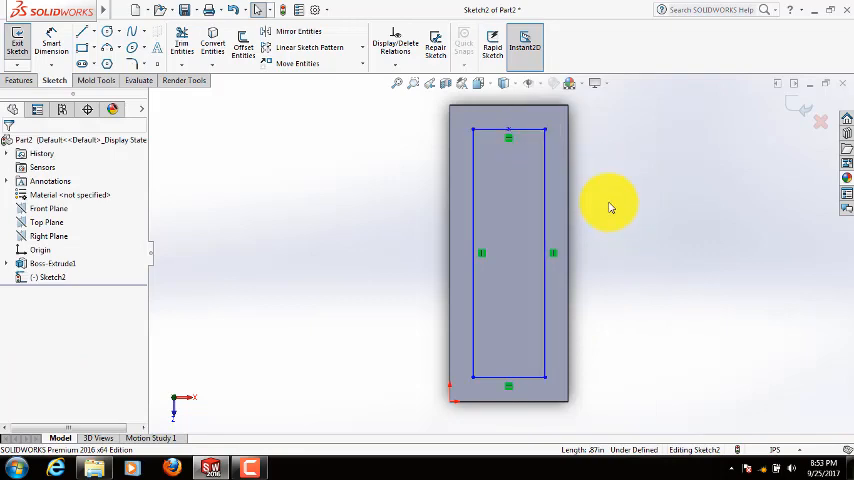
{"action": "mouse_move", "coordinate": [360, 186]}
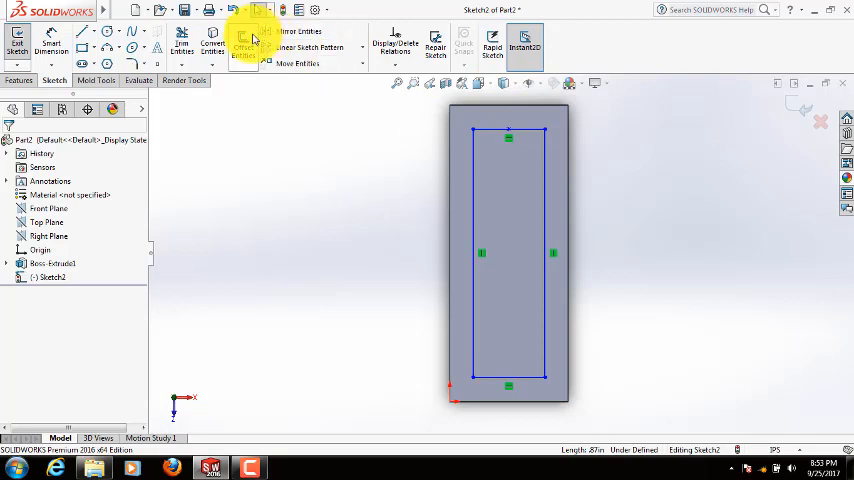
Step: Offset the inset rectangle inward to form a doubled thin-border outline
{"action": "left_click", "coordinate": [242, 44]}
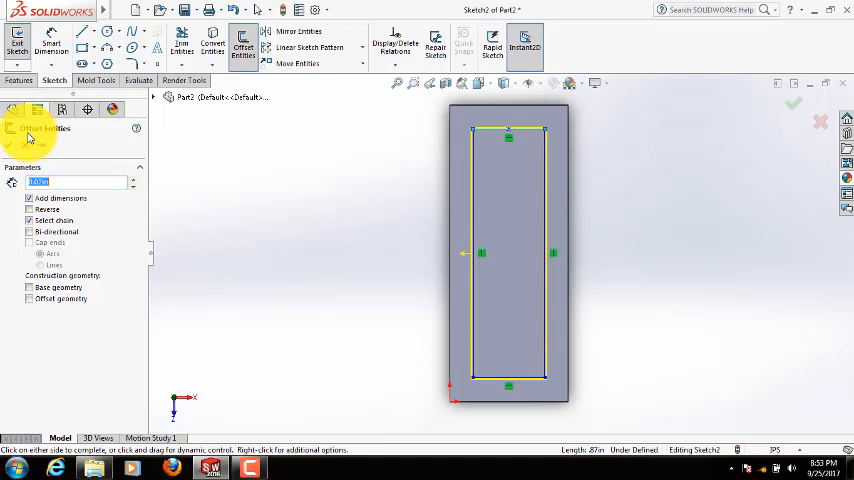
{"action": "left_click", "coordinate": [792, 104]}
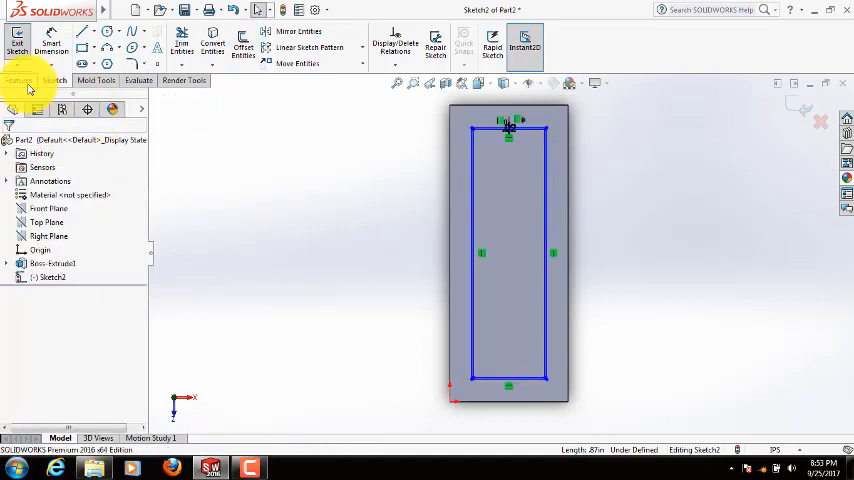
Step: Cut the thin border between the outlines into the base as a recessed groove
{"action": "left_click", "coordinate": [20, 80]}
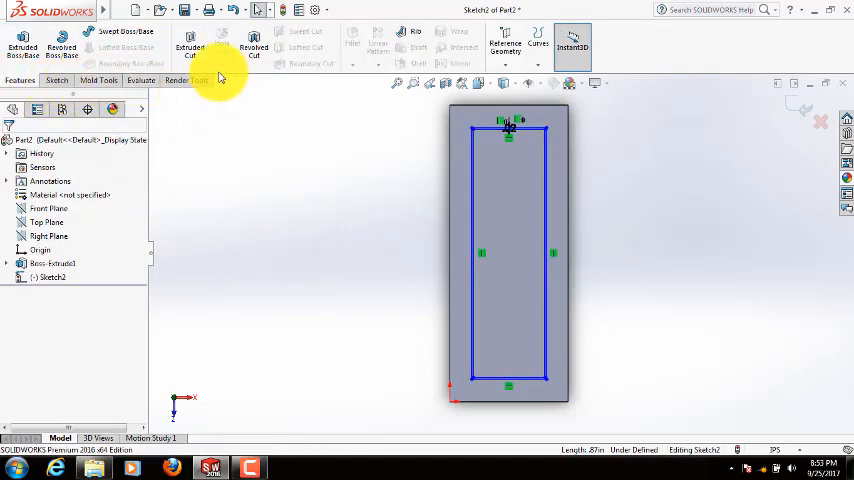
{"action": "left_click", "coordinate": [188, 48]}
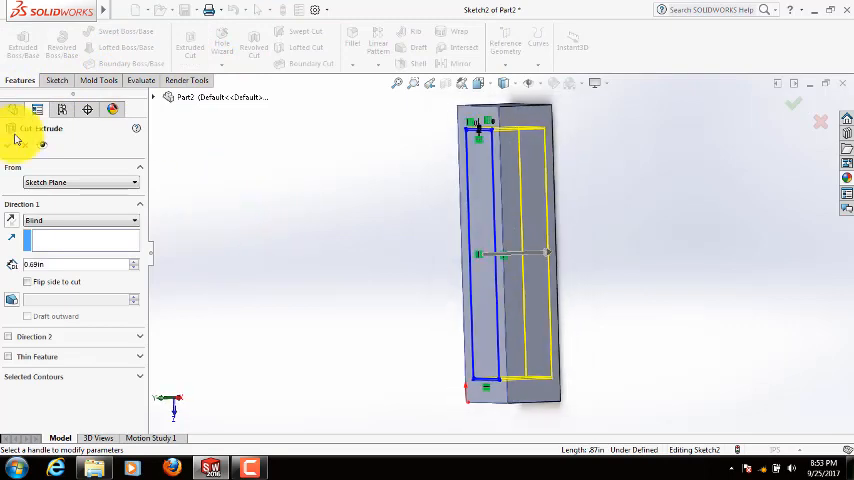
{"action": "left_click", "coordinate": [14, 138]}
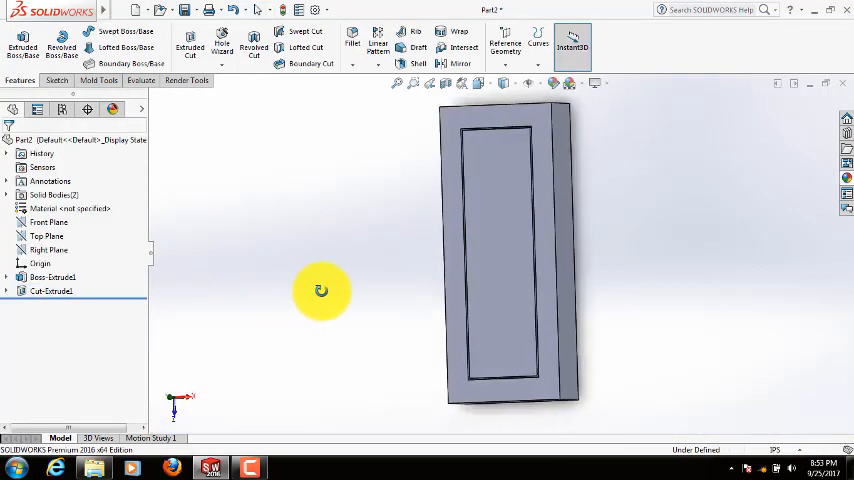
{"action": "mouse_move", "coordinate": [378, 336]}
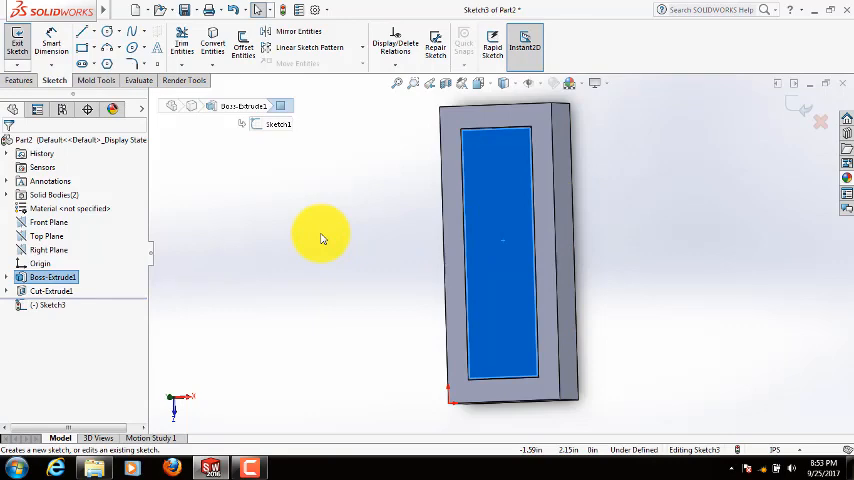
{"action": "mouse_move", "coordinate": [312, 238]}
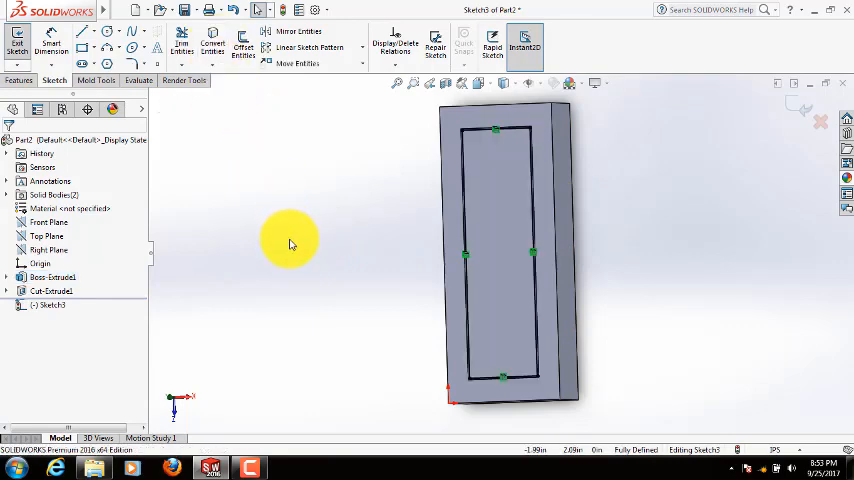
{"action": "mouse_move", "coordinate": [238, 190]}
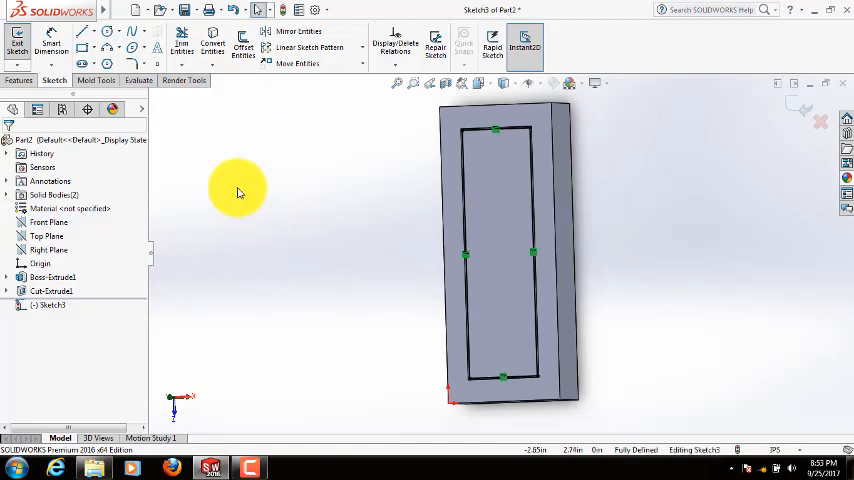
Step: Switch to the Features commands with the inner panel outline sketched
{"action": "left_click", "coordinate": [16, 80]}
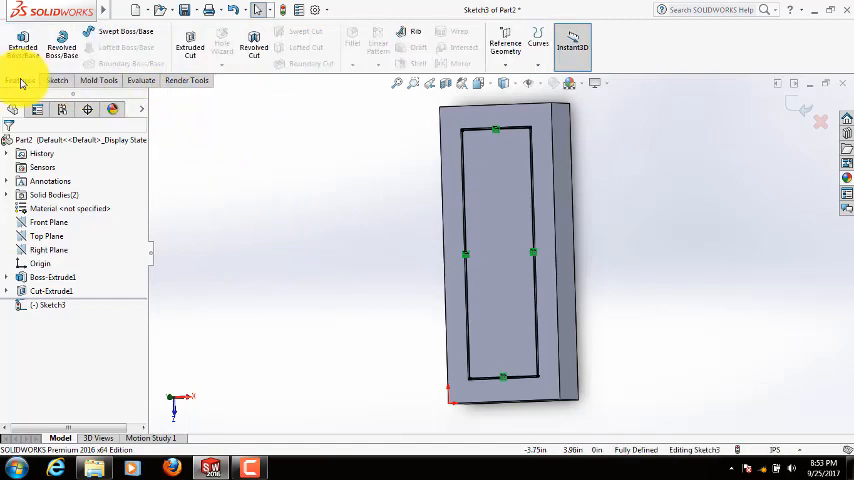
Step: Extrude the inner panel outline outward into the raised switch body
{"action": "left_click", "coordinate": [22, 44]}
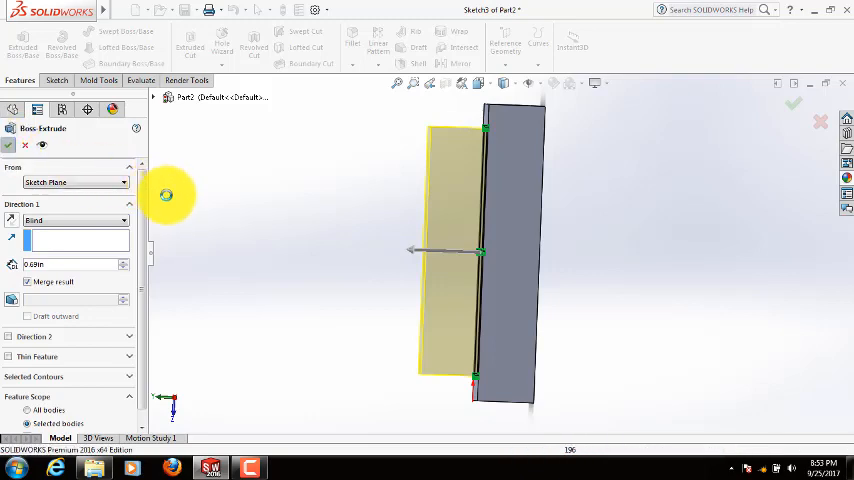
{"action": "left_click", "coordinate": [792, 104]}
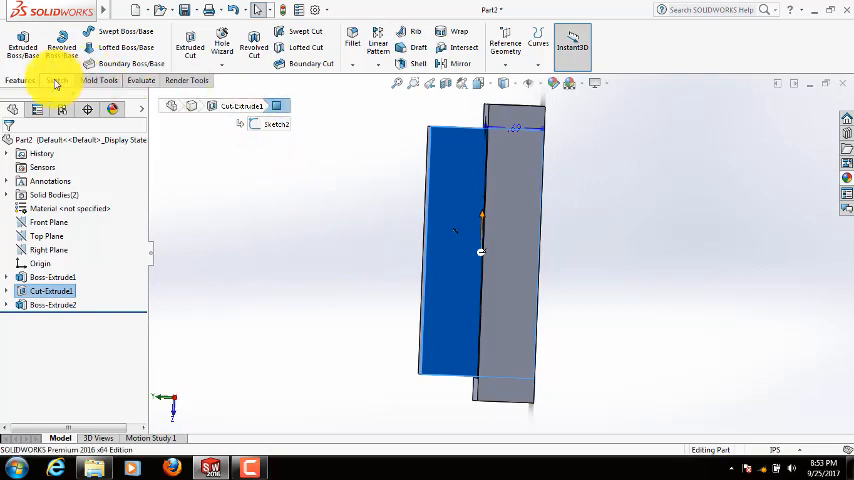
Step: Sketch a three-point arc across the switch body's side profile, corner to corner
{"action": "left_click", "coordinate": [54, 80]}
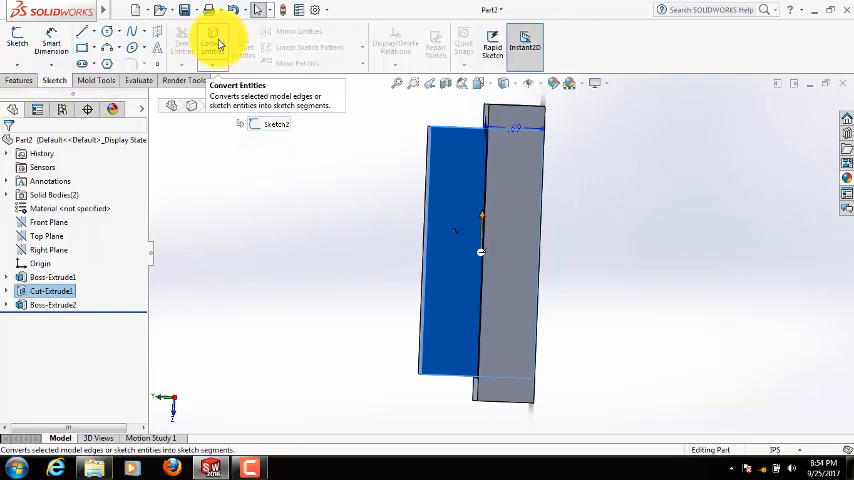
{"action": "mouse_move", "coordinate": [342, 270]}
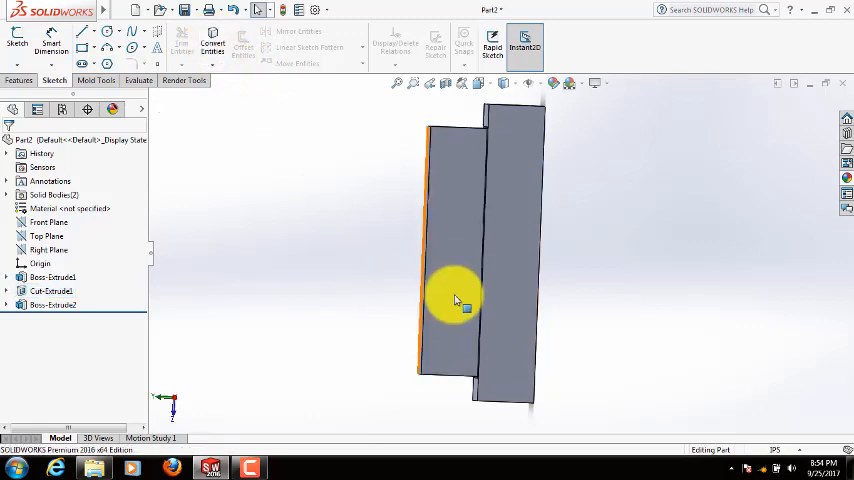
{"action": "mouse_move", "coordinate": [524, 280]}
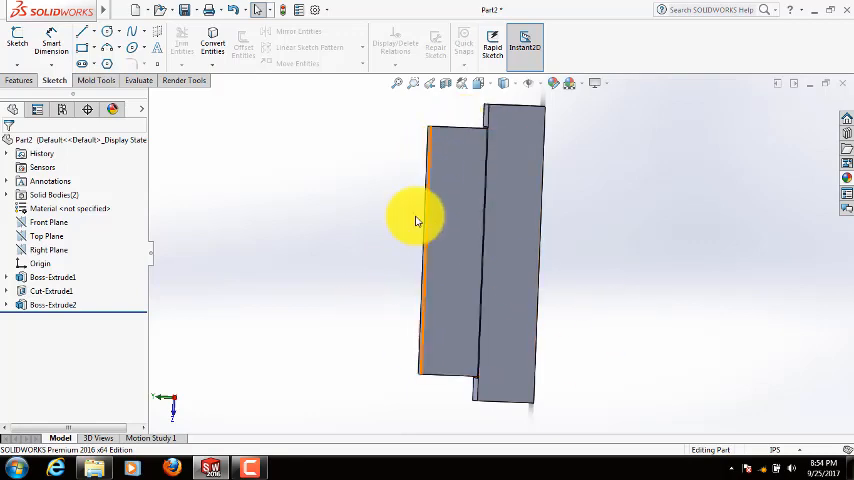
{"action": "mouse_move", "coordinate": [466, 230]}
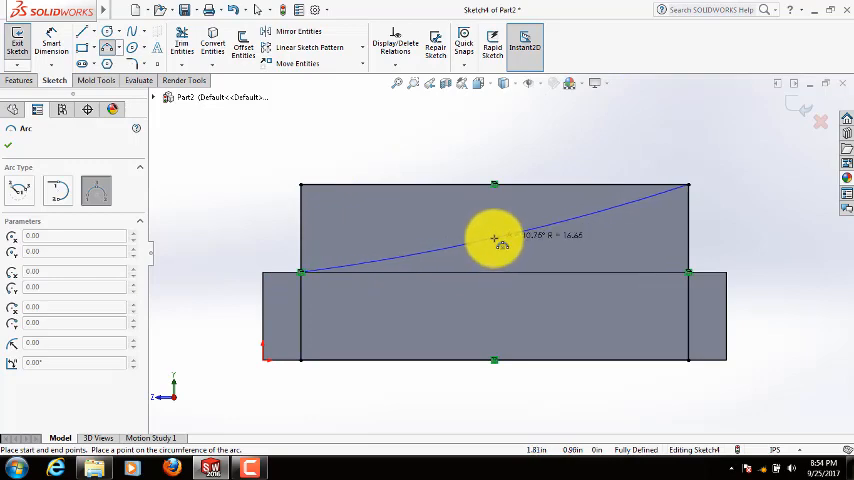
{"action": "left_click", "coordinate": [494, 240]}
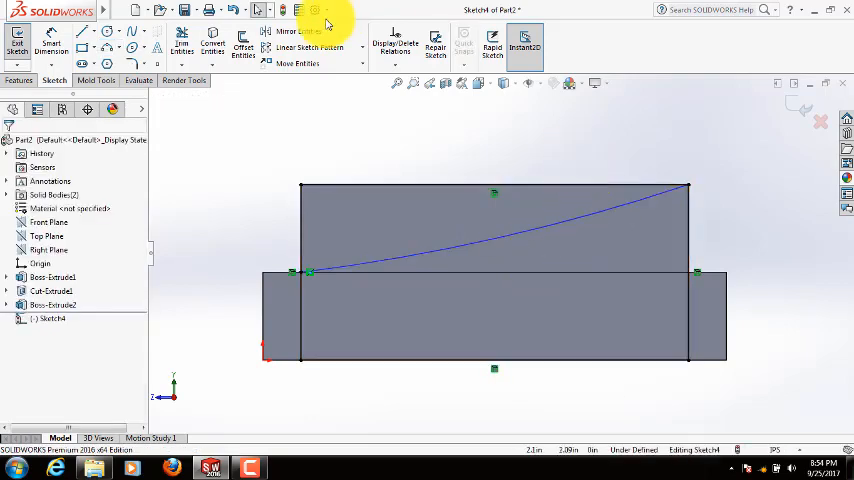
Step: Extruded-cut the region above the arc Through All so the raised panel becomes a sloped rocker
{"action": "left_click", "coordinate": [18, 80]}
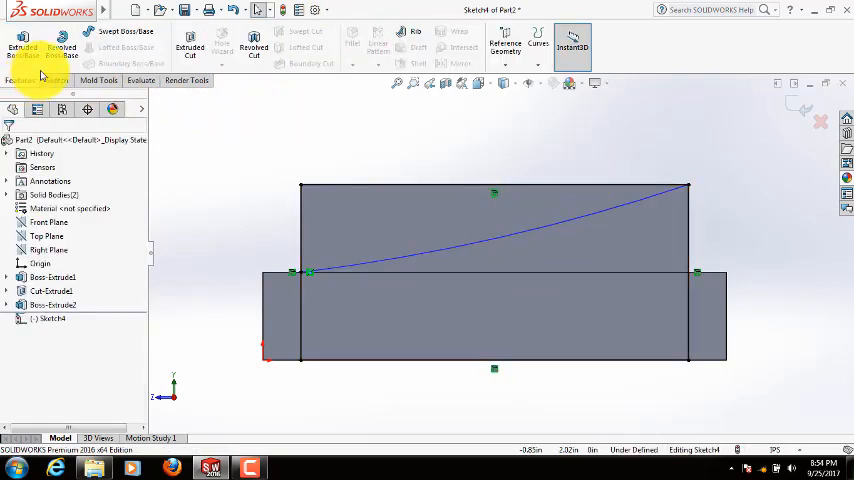
{"action": "left_click", "coordinate": [188, 48]}
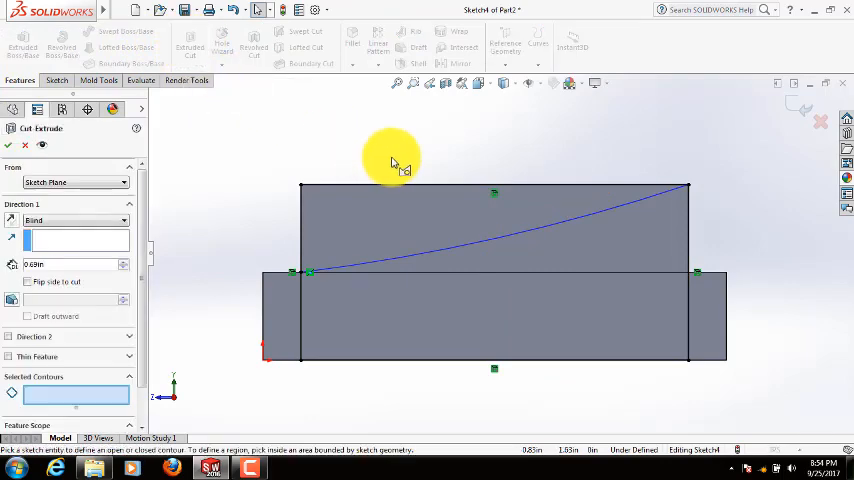
{"action": "left_click", "coordinate": [494, 228]}
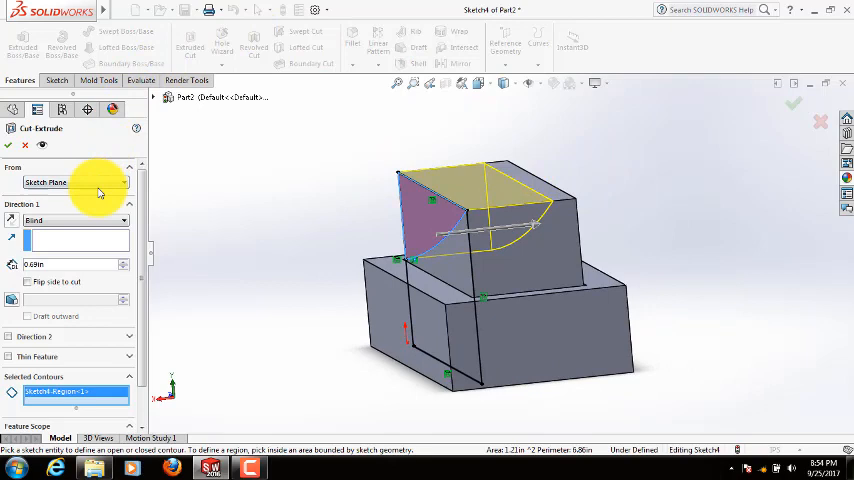
{"action": "left_click", "coordinate": [76, 220]}
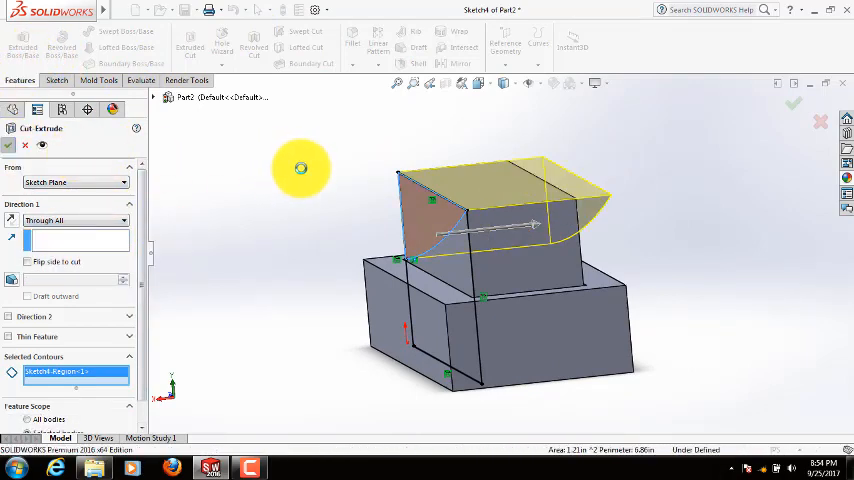
{"action": "left_click", "coordinate": [792, 104]}
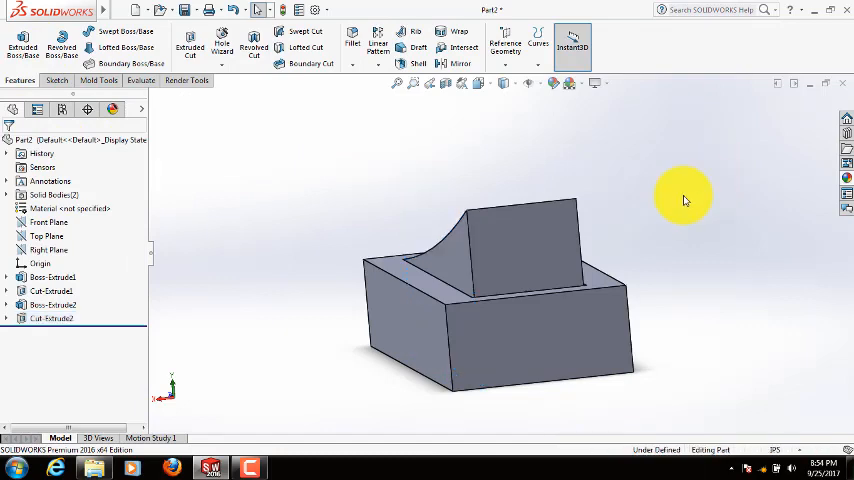
{"action": "left_click_drag", "start_coordinate": [684, 200], "coordinate": [768, 202]}
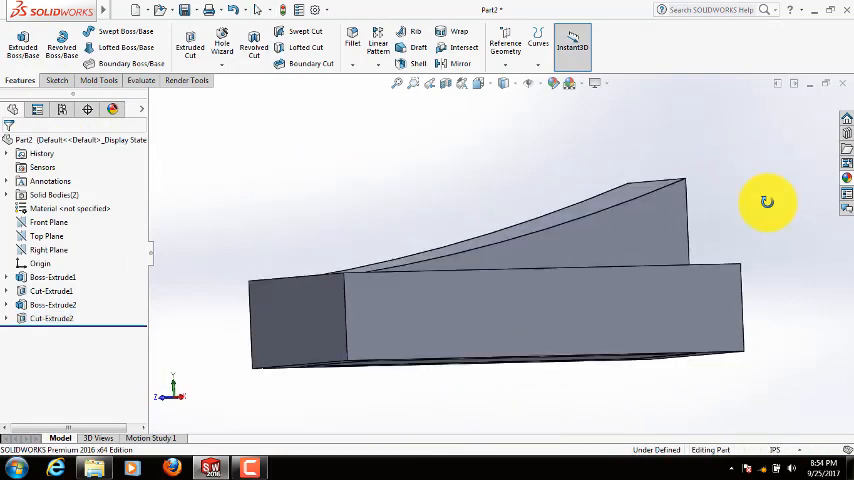
{"action": "left_click_drag", "start_coordinate": [768, 200], "coordinate": [704, 284]}
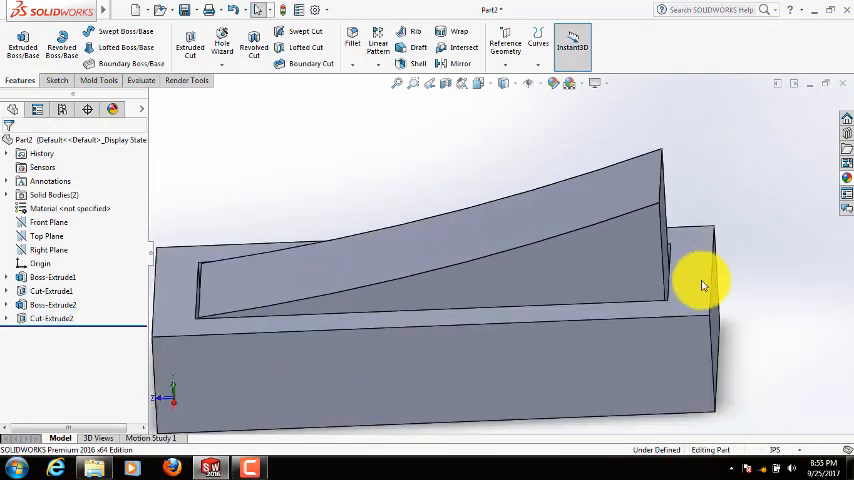
{"action": "left_click_drag", "start_coordinate": [704, 284], "coordinate": [456, 404]}
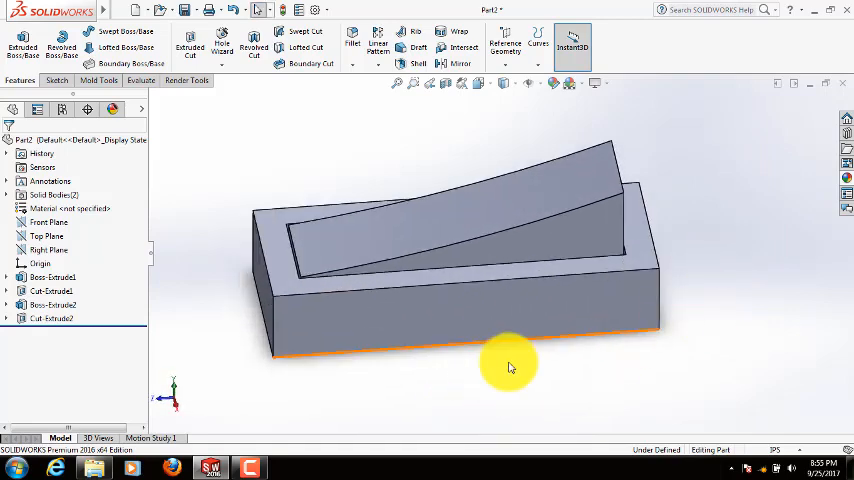
{"action": "left_click_drag", "start_coordinate": [510, 368], "coordinate": [316, 344]}
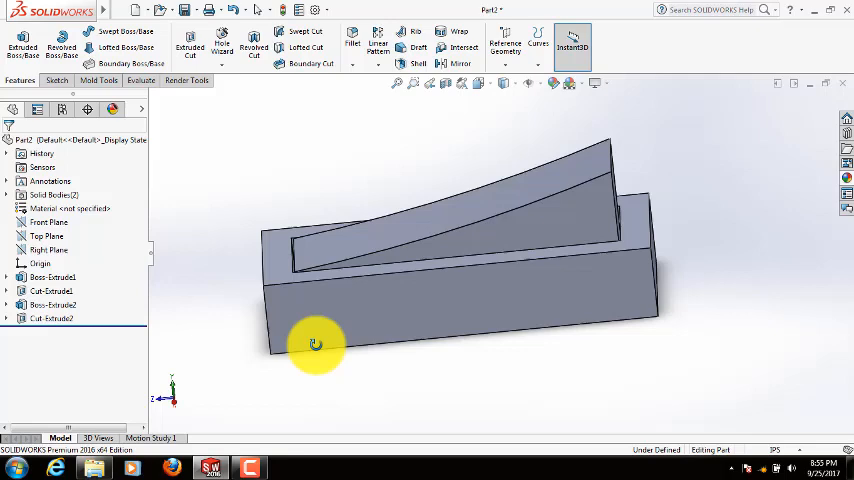
{"action": "left_click_drag", "start_coordinate": [316, 344], "coordinate": [420, 368]}
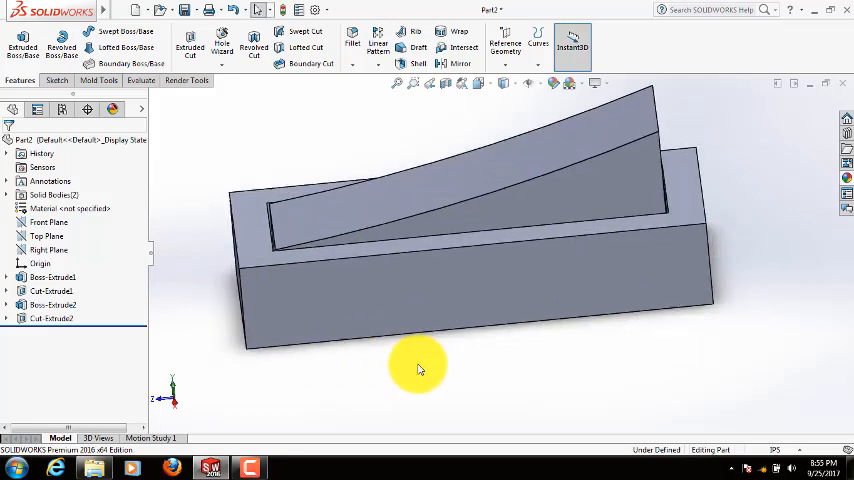
{"action": "left_click_drag", "start_coordinate": [418, 368], "coordinate": [184, 290]}
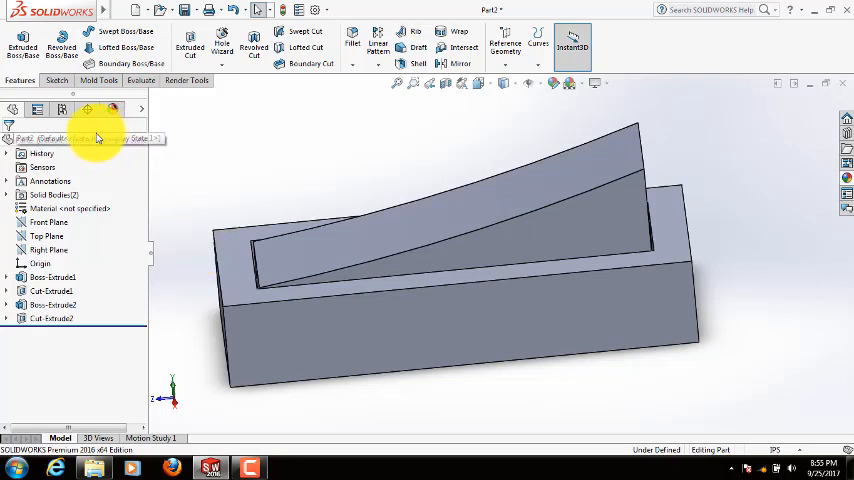
{"action": "mouse_move", "coordinate": [152, 222]}
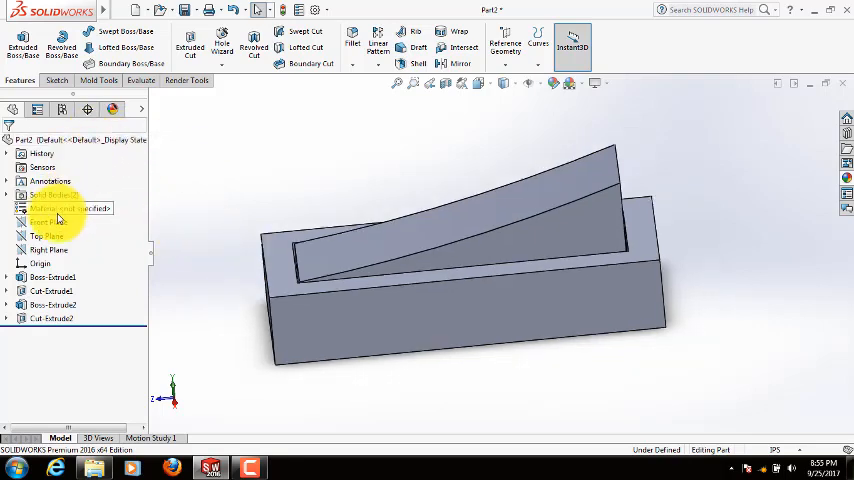
Step: Browse the material library categories and assign ABS from Plastics to the switch part
{"action": "double_click", "coordinate": [56, 208]}
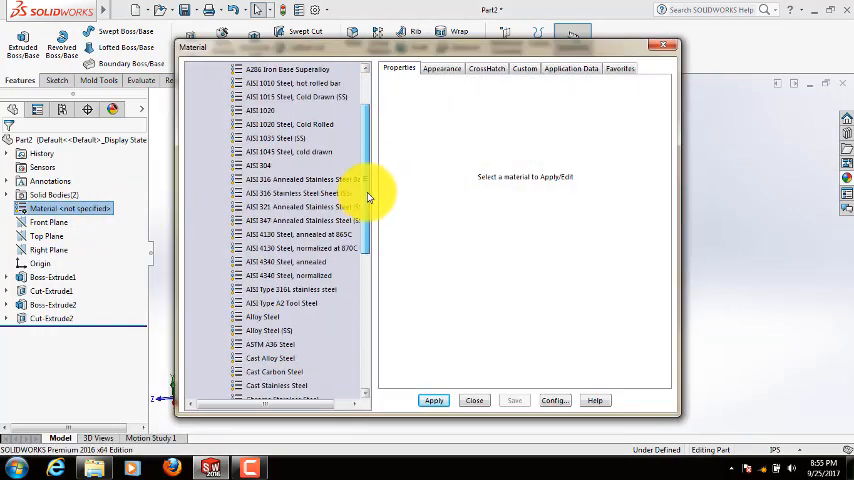
{"action": "scroll", "scroll_direction": "down", "scroll_amount": 3}
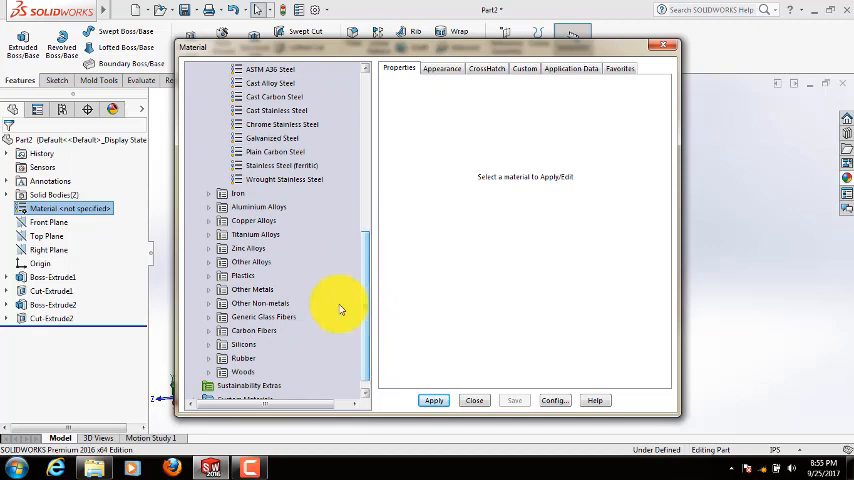
{"action": "mouse_move", "coordinate": [290, 320]}
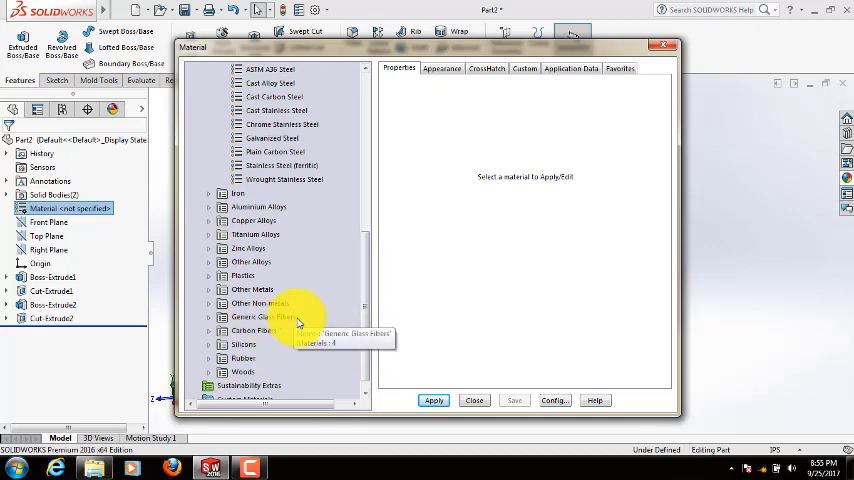
{"action": "mouse_move", "coordinate": [222, 304]}
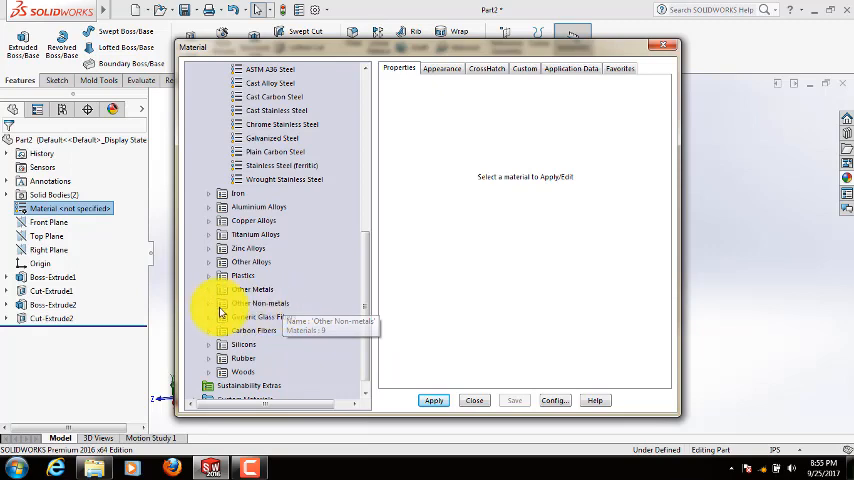
{"action": "left_click", "coordinate": [220, 304]}
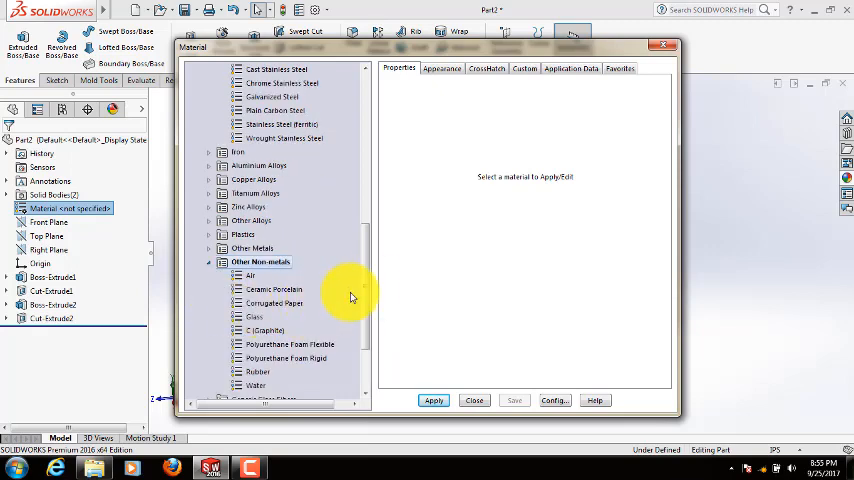
{"action": "scroll", "scroll_direction": "down", "scroll_amount": 3}
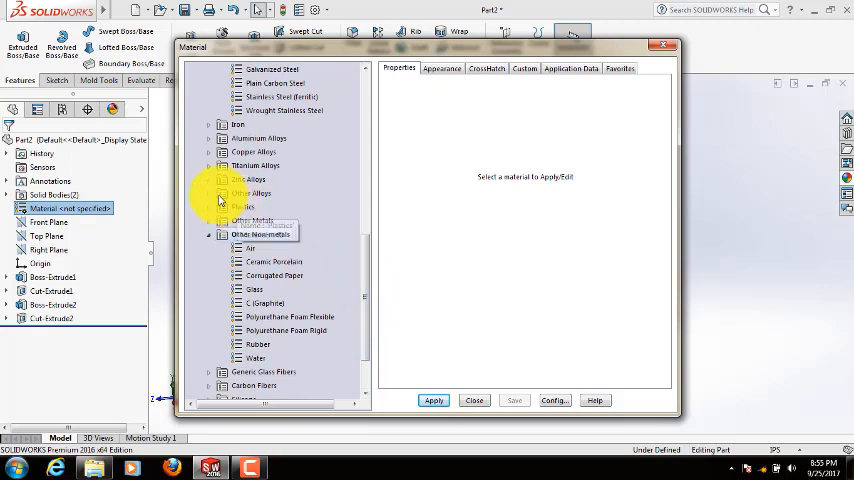
{"action": "left_click", "coordinate": [208, 192]}
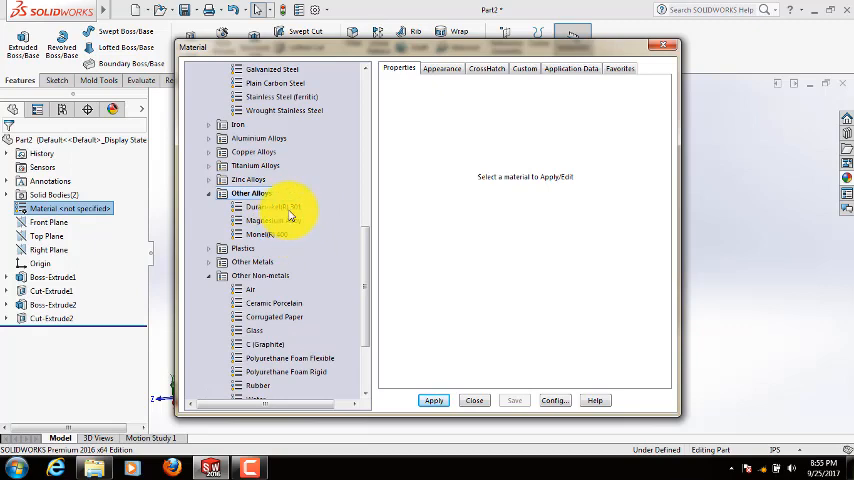
{"action": "mouse_move", "coordinate": [234, 248]}
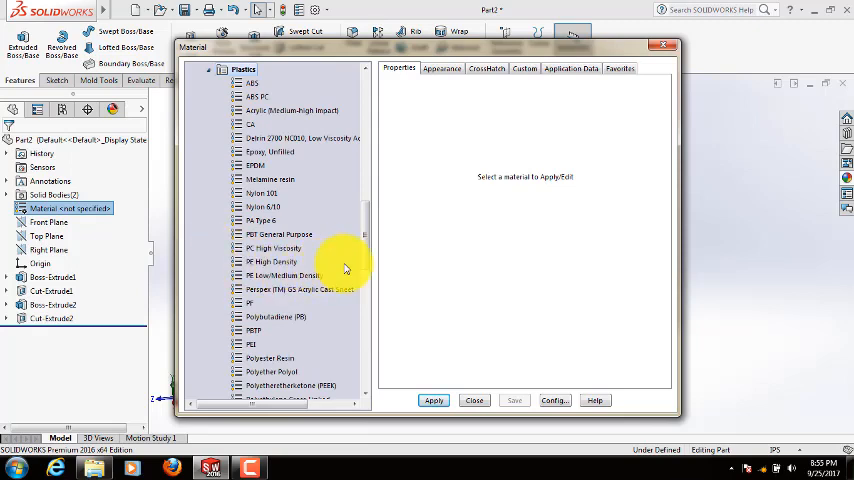
{"action": "scroll", "scroll_direction": "down", "scroll_amount": 3}
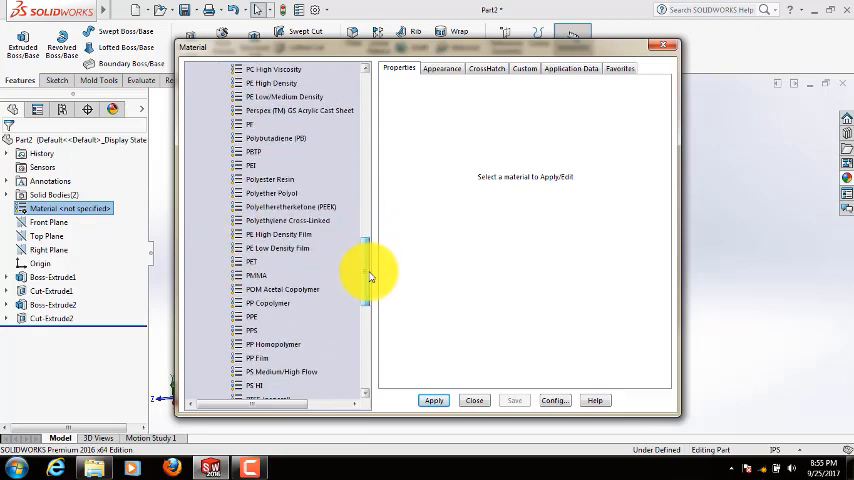
{"action": "scroll", "scroll_direction": "down", "scroll_amount": 3}
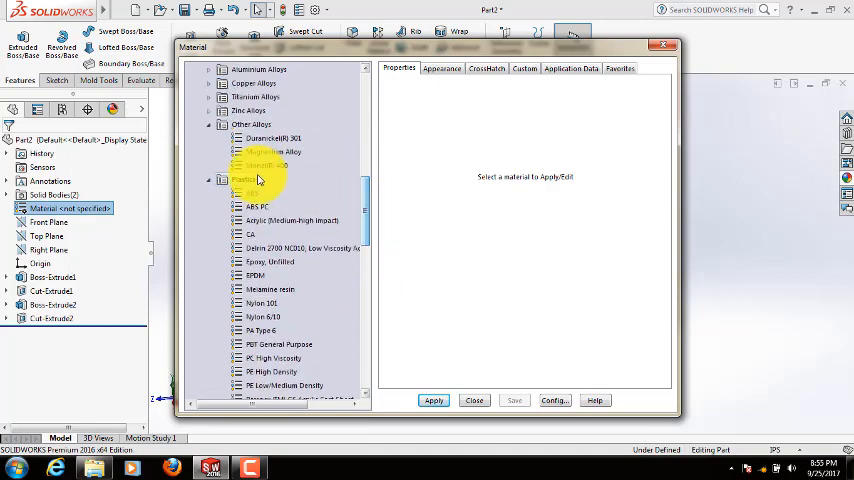
{"action": "left_click", "coordinate": [252, 192]}
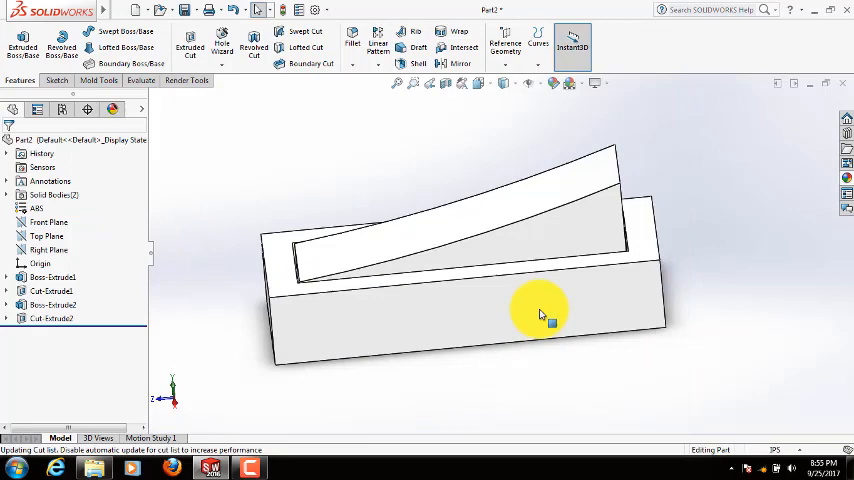
{"action": "mouse_move", "coordinate": [276, 110]}
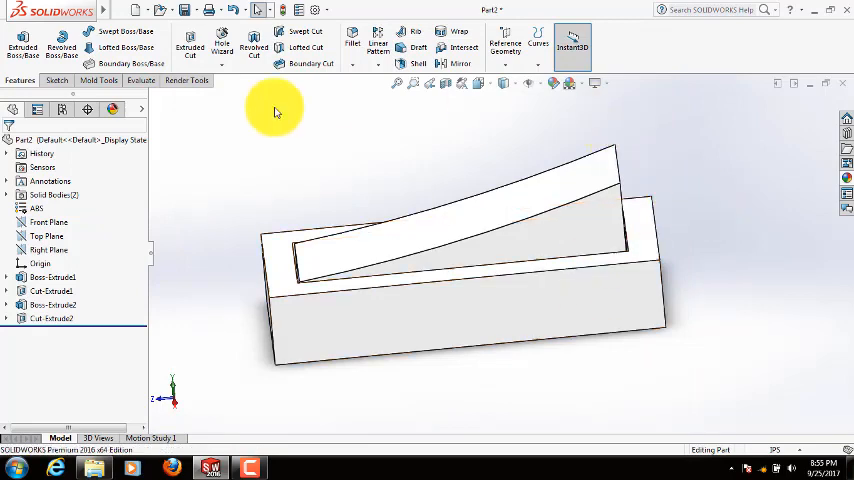
{"action": "mouse_move", "coordinate": [552, 84]}
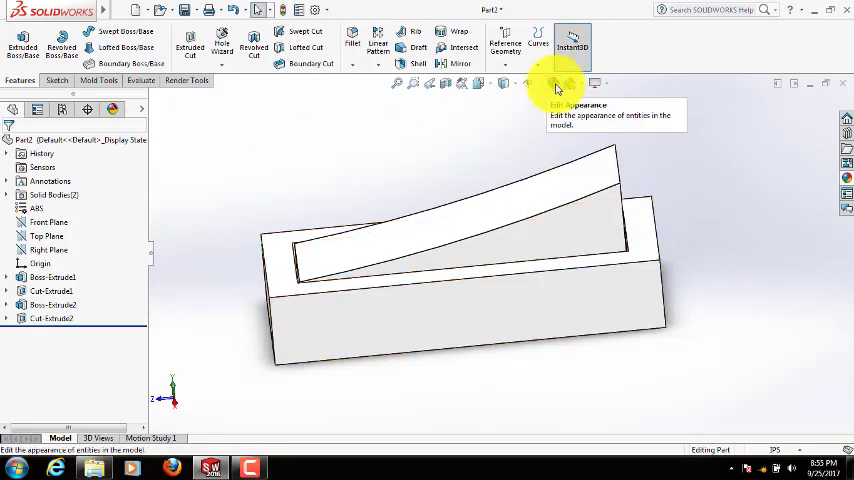
Step: Apply a plastic appearance to the whole switch part and colour it blue after trying yellow
{"action": "left_click", "coordinate": [556, 84]}
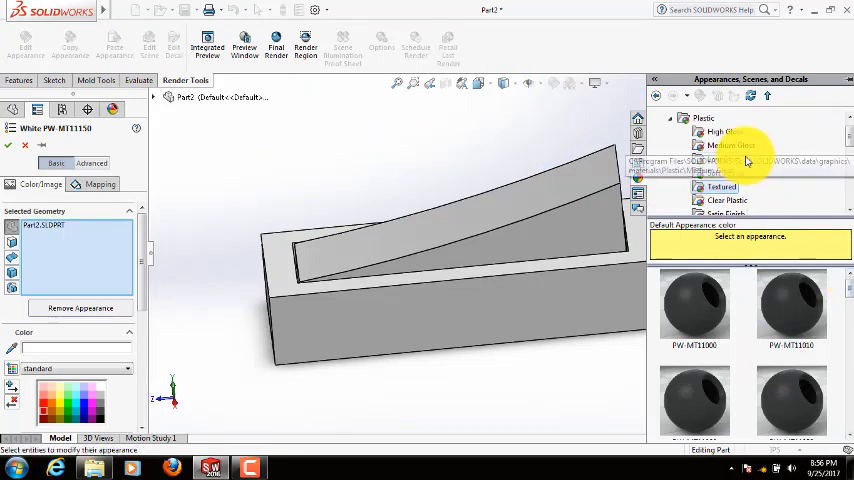
{"action": "left_click", "coordinate": [732, 144]}
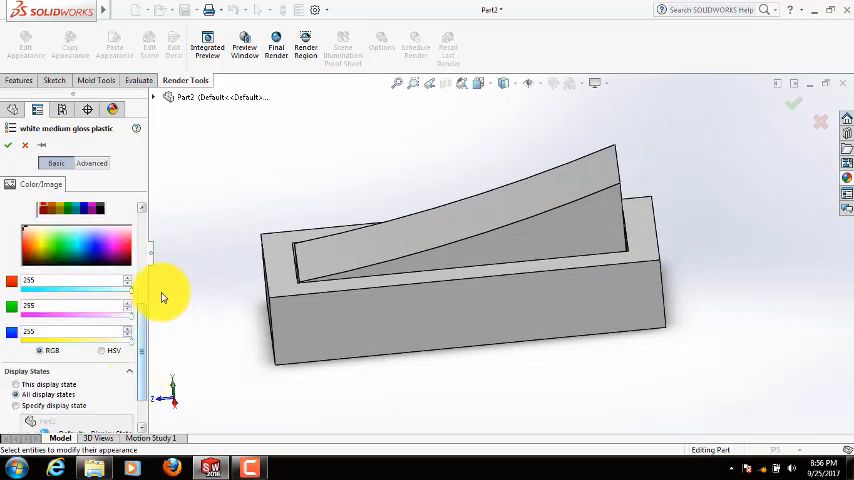
{"action": "mouse_move", "coordinate": [208, 244]}
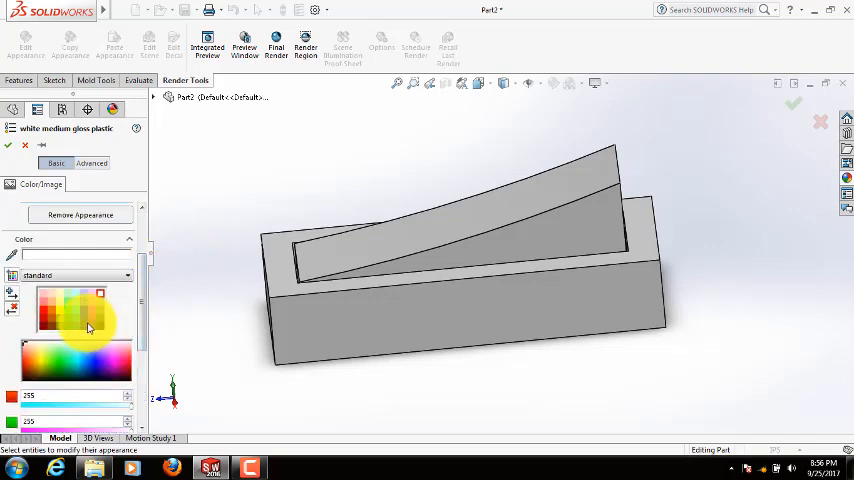
{"action": "left_click", "coordinate": [62, 328]}
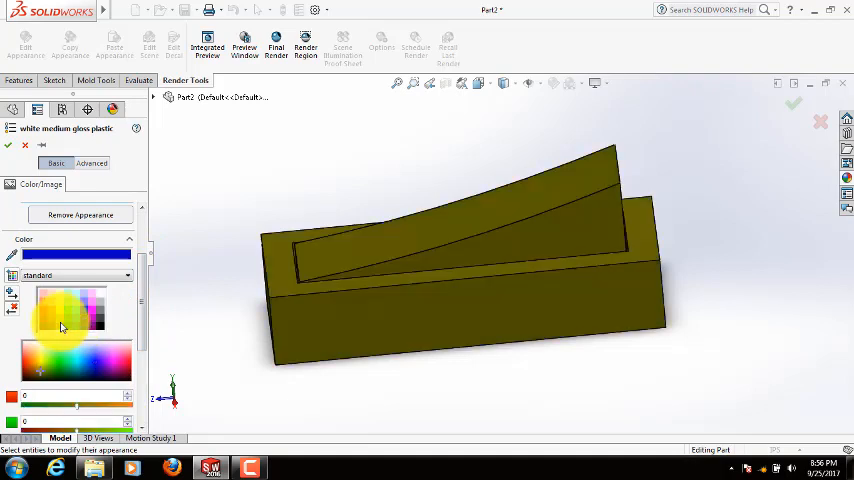
{"action": "left_click", "coordinate": [100, 324]}
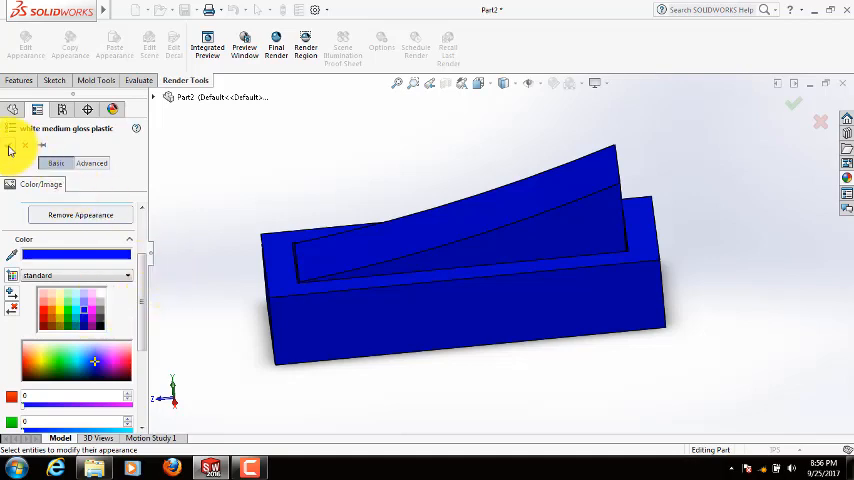
{"action": "left_click", "coordinate": [820, 120]}
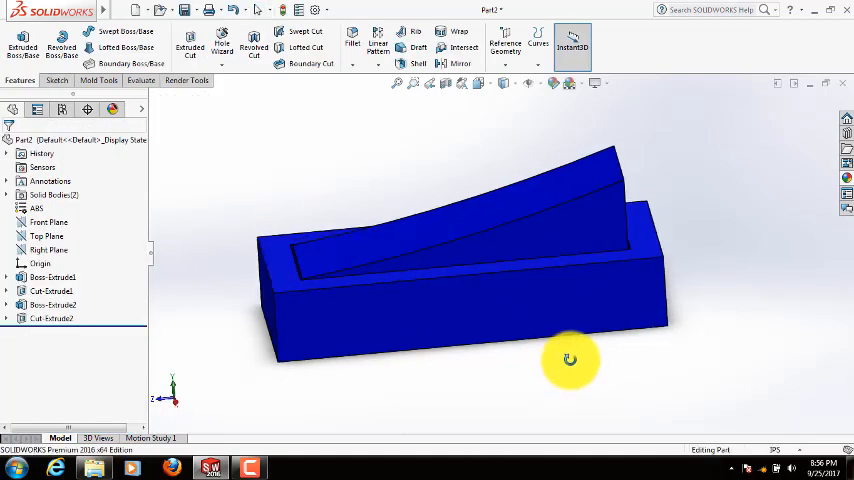
{"action": "left_click_drag", "start_coordinate": [570, 360], "coordinate": [576, 344]}
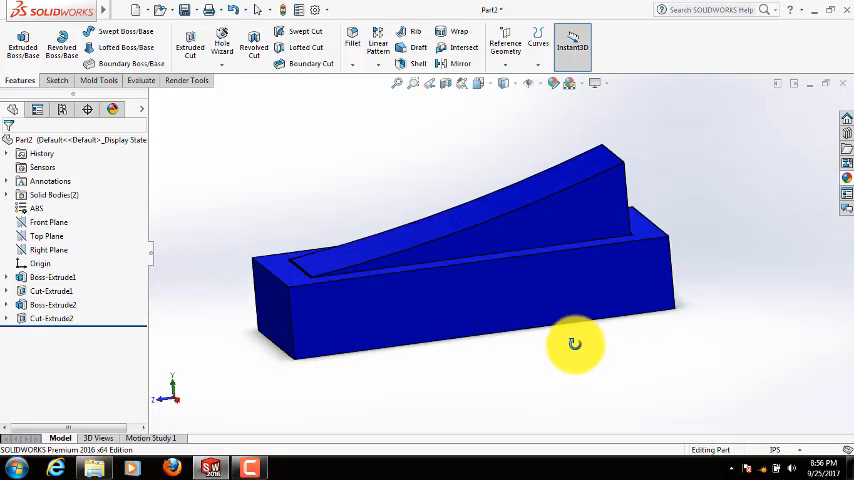
{"action": "left_click_drag", "start_coordinate": [576, 344], "coordinate": [450, 216]}
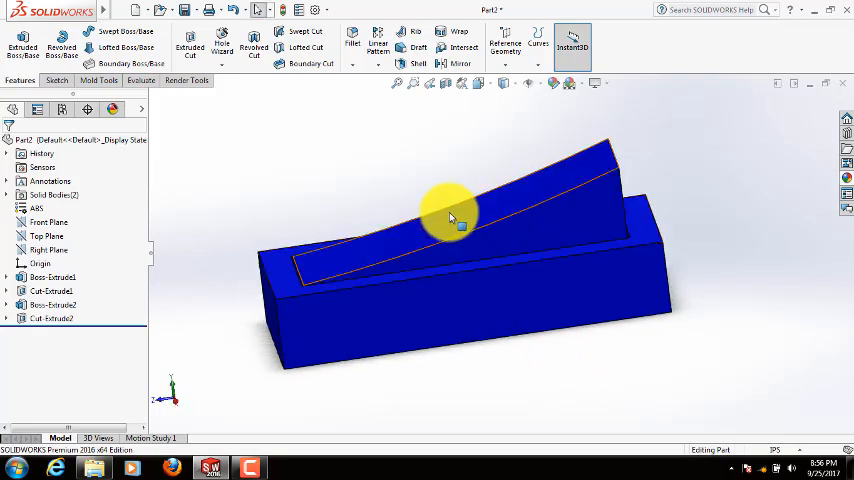
{"action": "left_click_drag", "start_coordinate": [450, 210], "coordinate": [524, 372]}
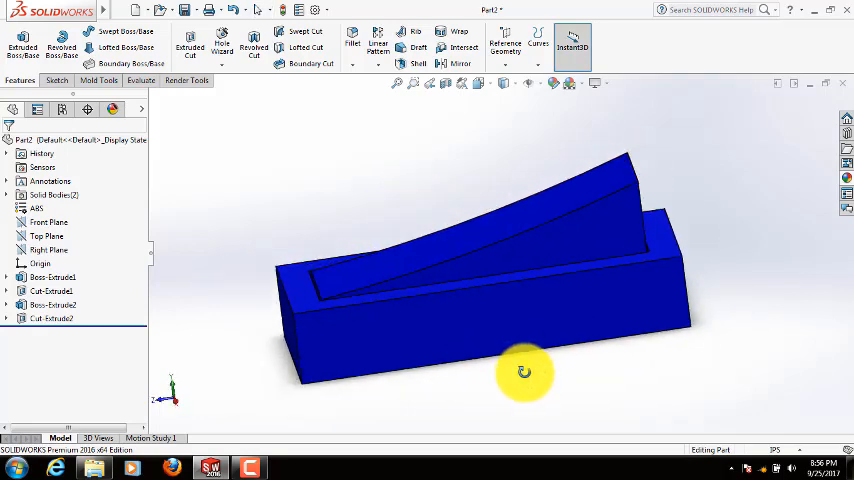
{"action": "left_click_drag", "start_coordinate": [524, 372], "coordinate": [620, 404]}
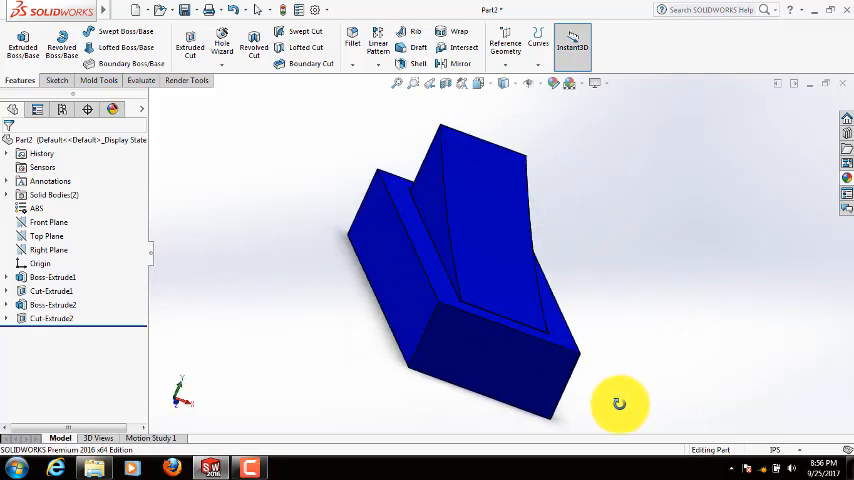
{"action": "left_click_drag", "start_coordinate": [618, 404], "coordinate": [372, 206]}
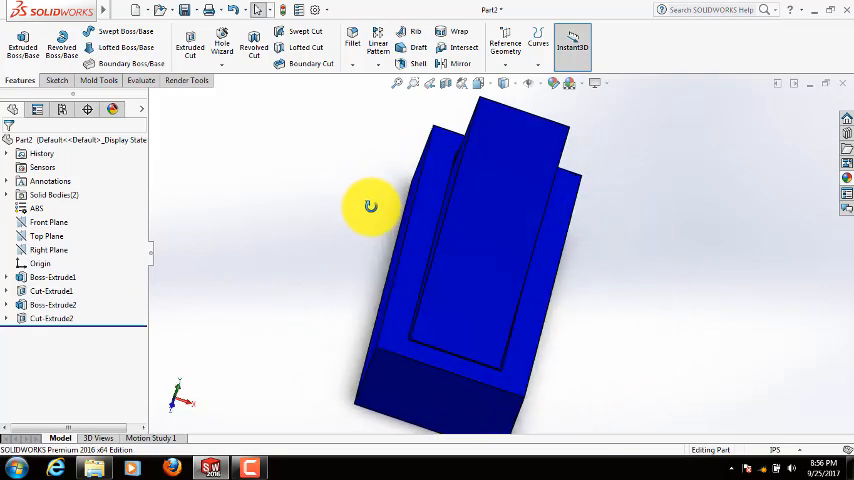
{"action": "left_click_drag", "start_coordinate": [372, 208], "coordinate": [364, 224]}
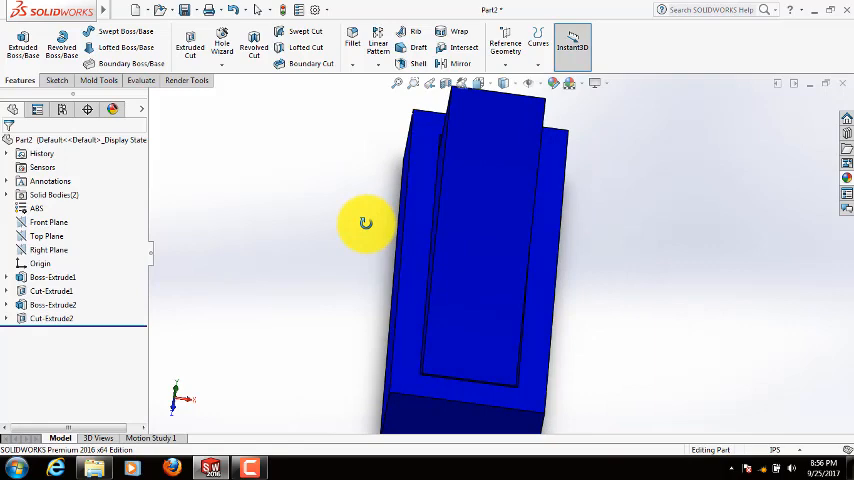